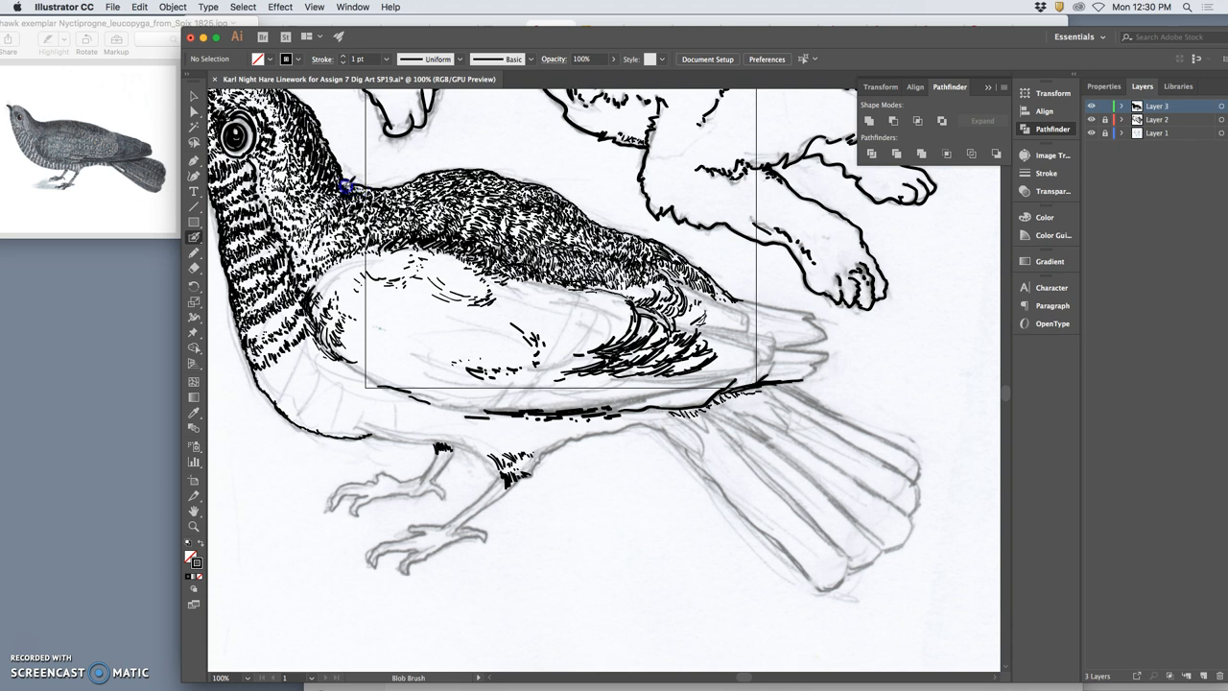
pyautogui.moveTo(690, 307)
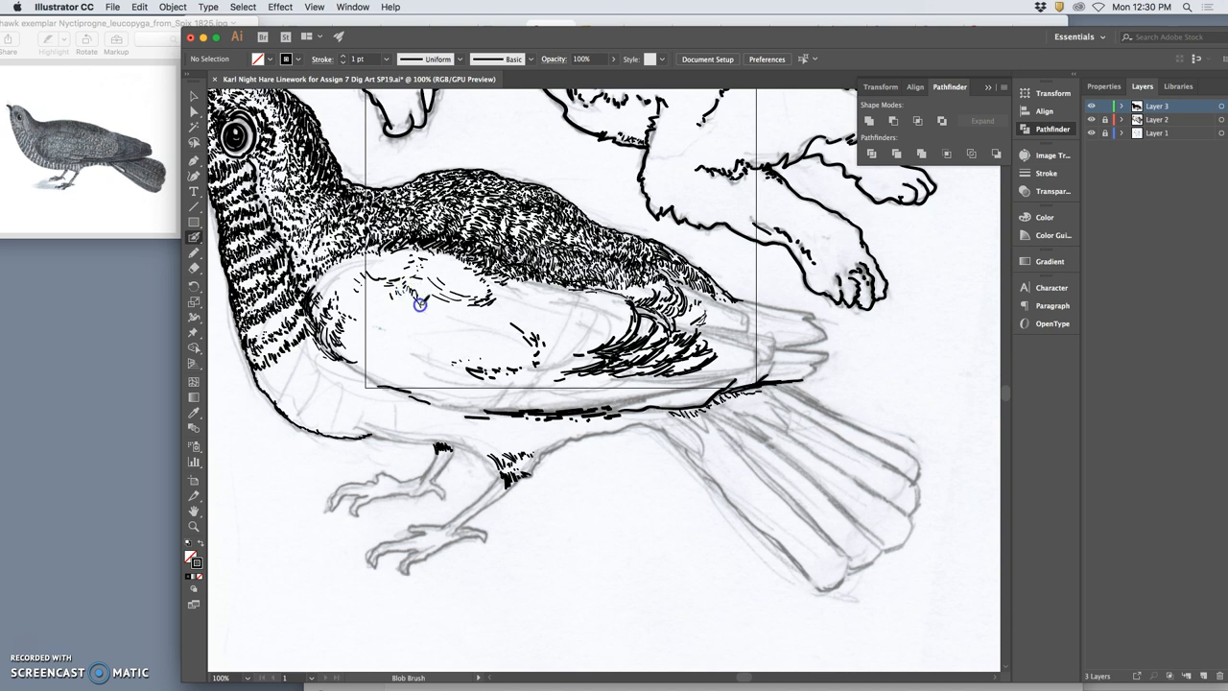
pyautogui.moveTo(402, 321)
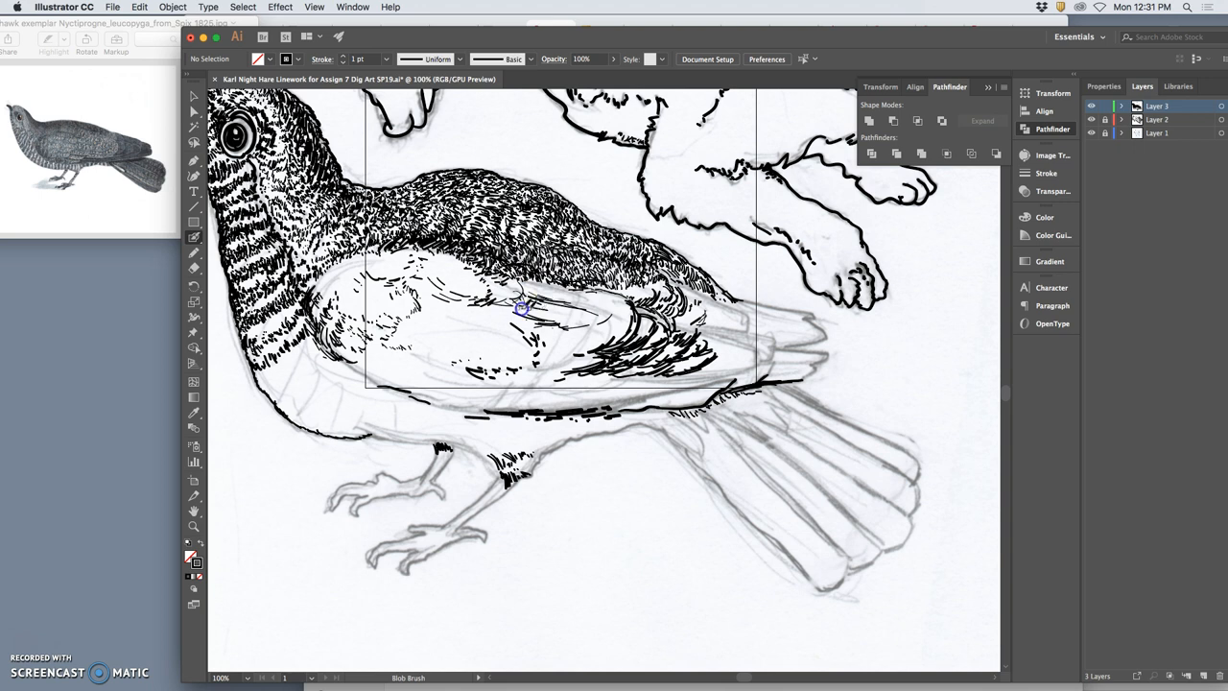
pyautogui.moveTo(542, 322)
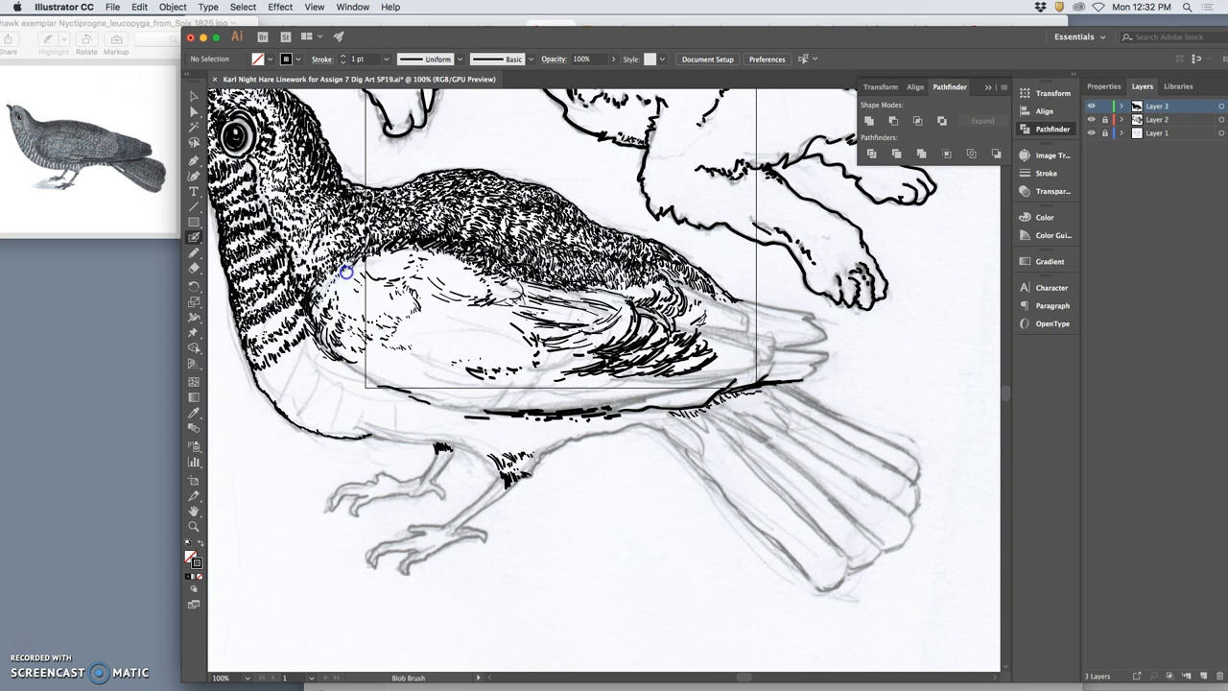
pyautogui.moveTo(359, 268)
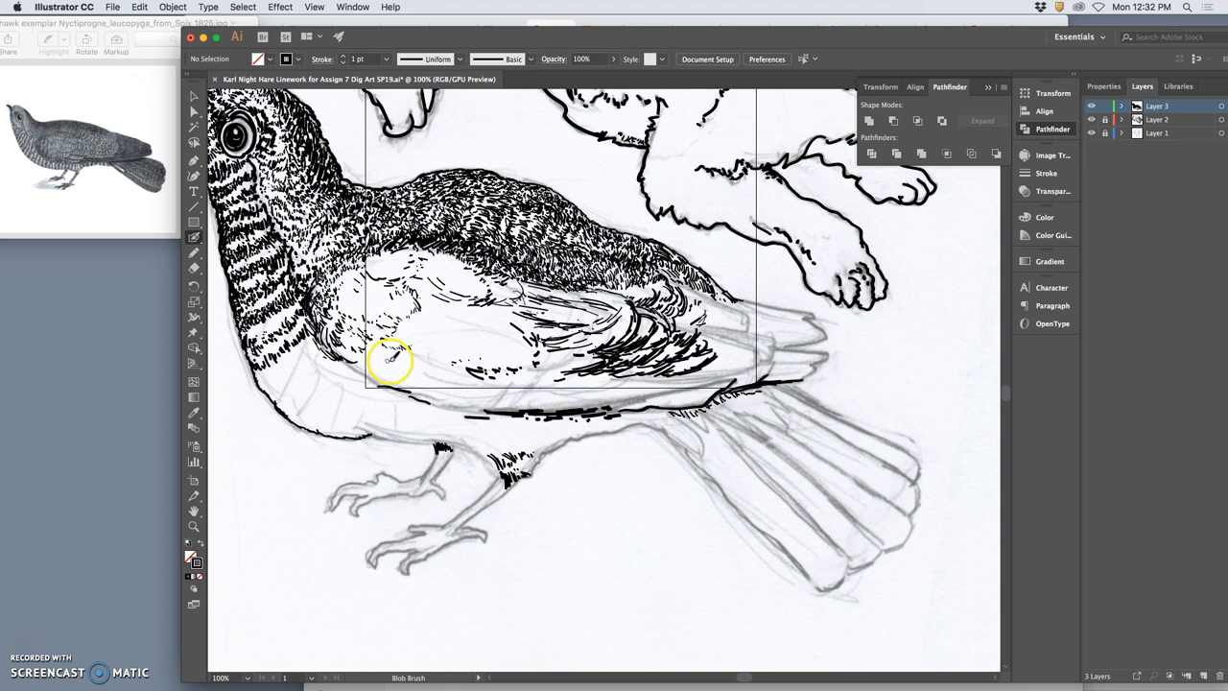
# Step: Draw curved, scalloped Blob Brush feather strokes in rows across the bird's wing coverts
pyautogui.moveTo(388, 360); pyautogui.dragTo(614, 384)
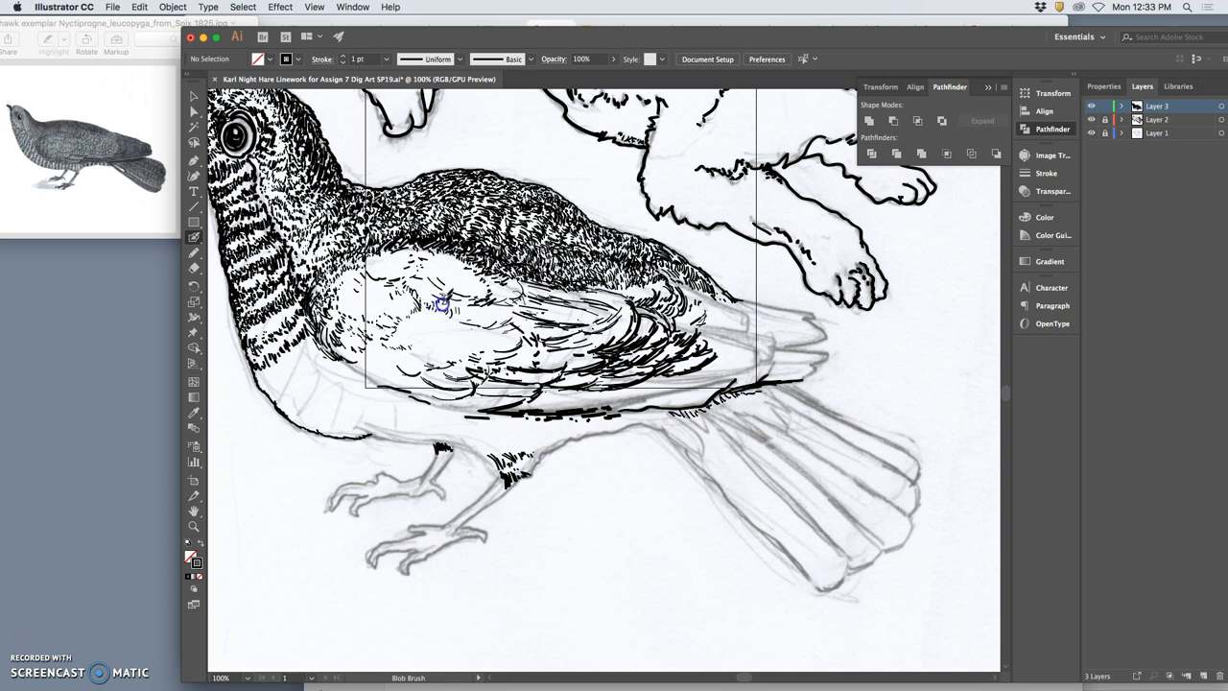
pyautogui.moveTo(468, 307)
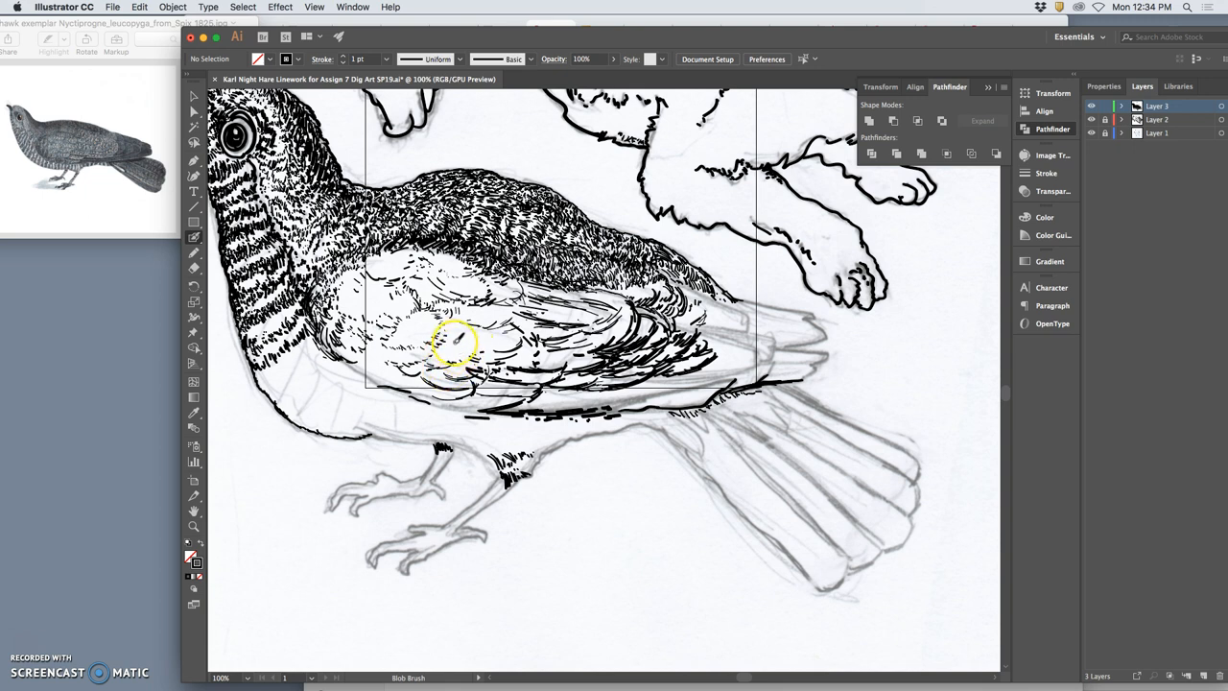
pyautogui.moveTo(445, 352)
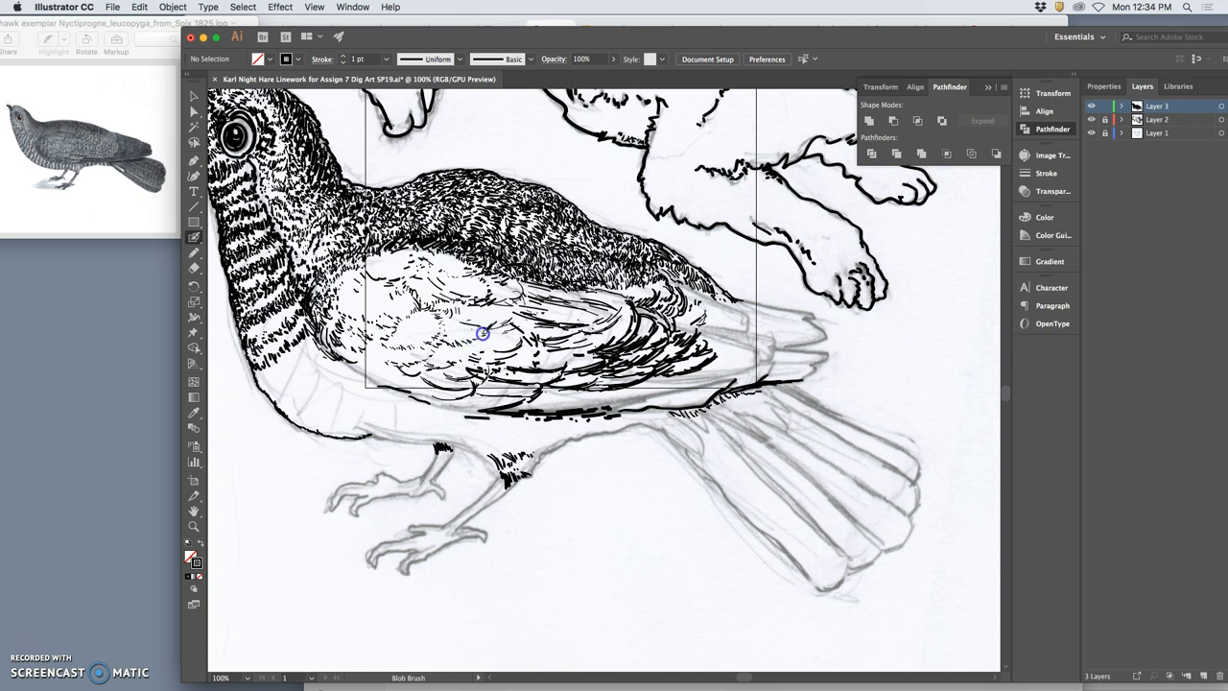
pyautogui.moveTo(468, 327)
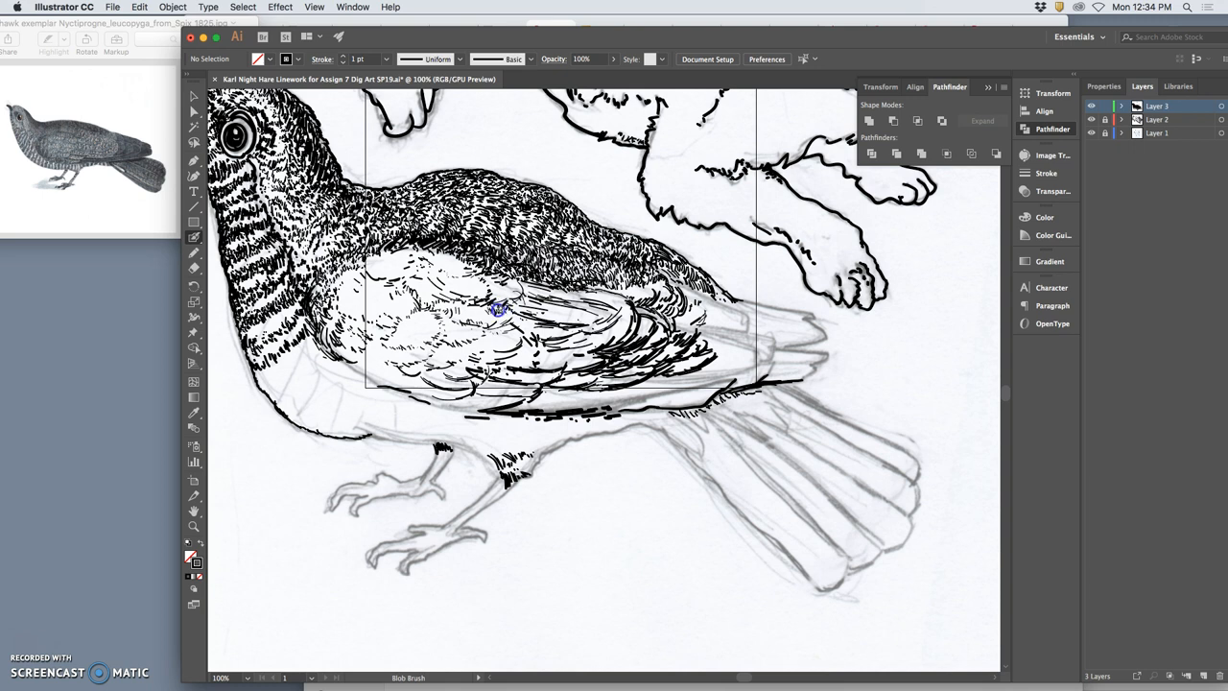
pyautogui.moveTo(393, 266)
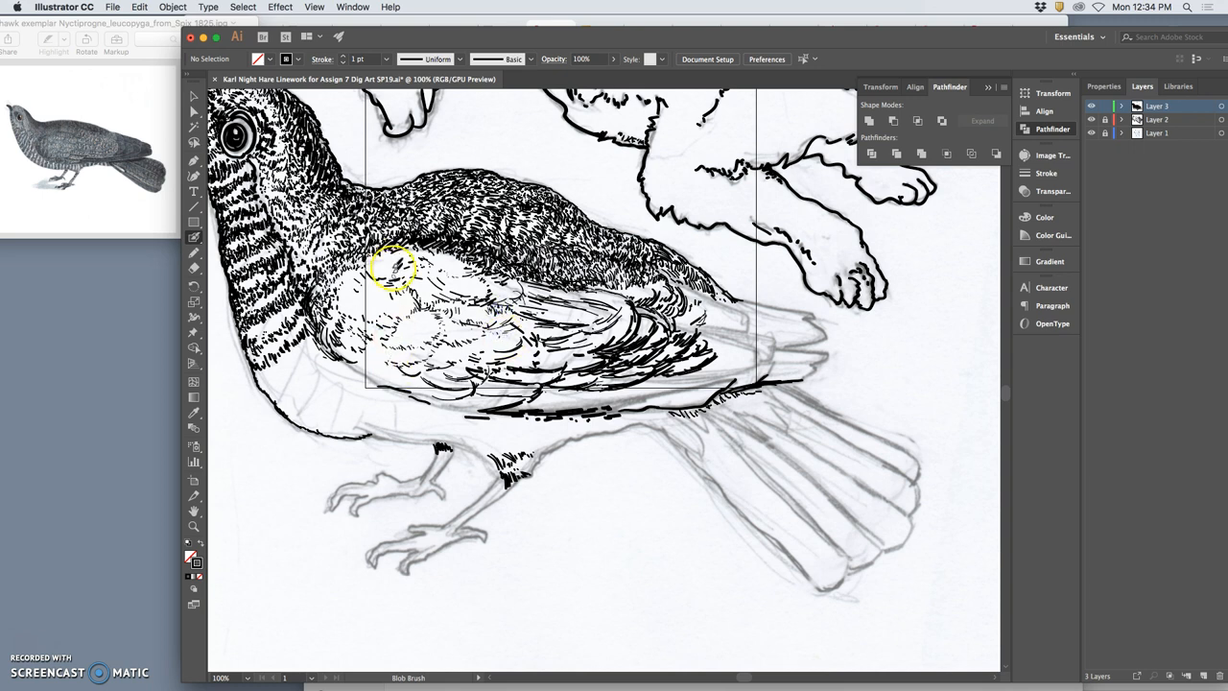
pyautogui.moveTo(374, 272)
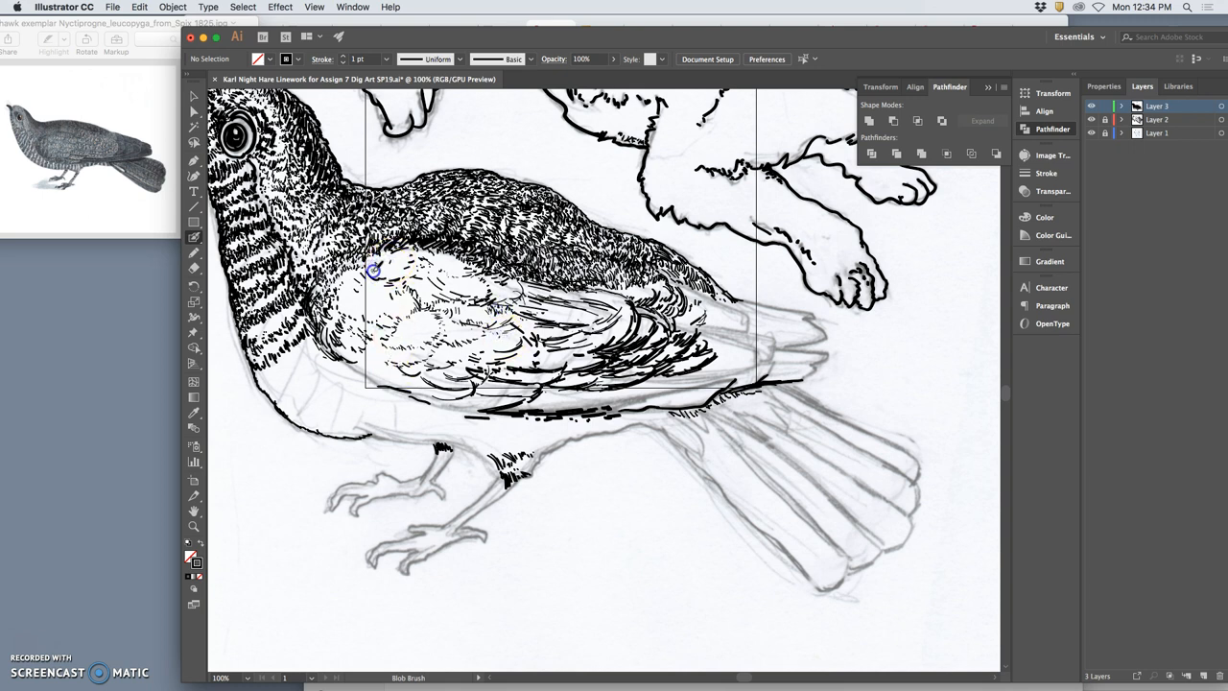
pyautogui.moveTo(384, 254)
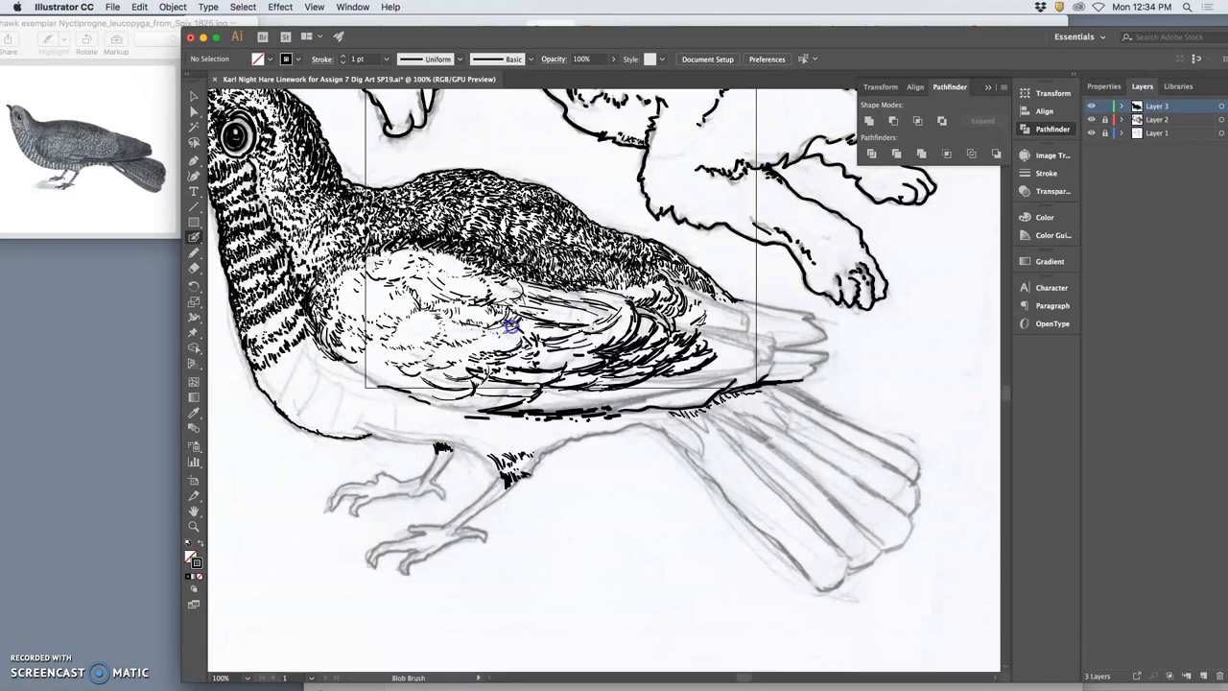
pyautogui.moveTo(518, 302)
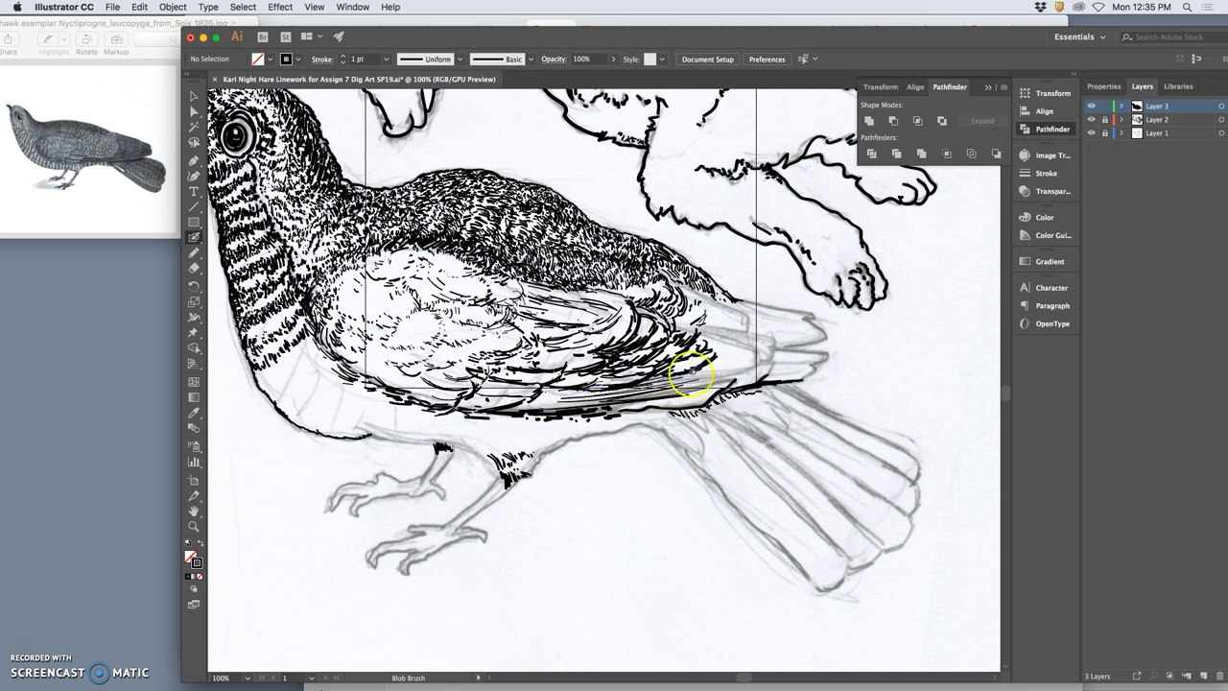
pyautogui.moveTo(743, 367)
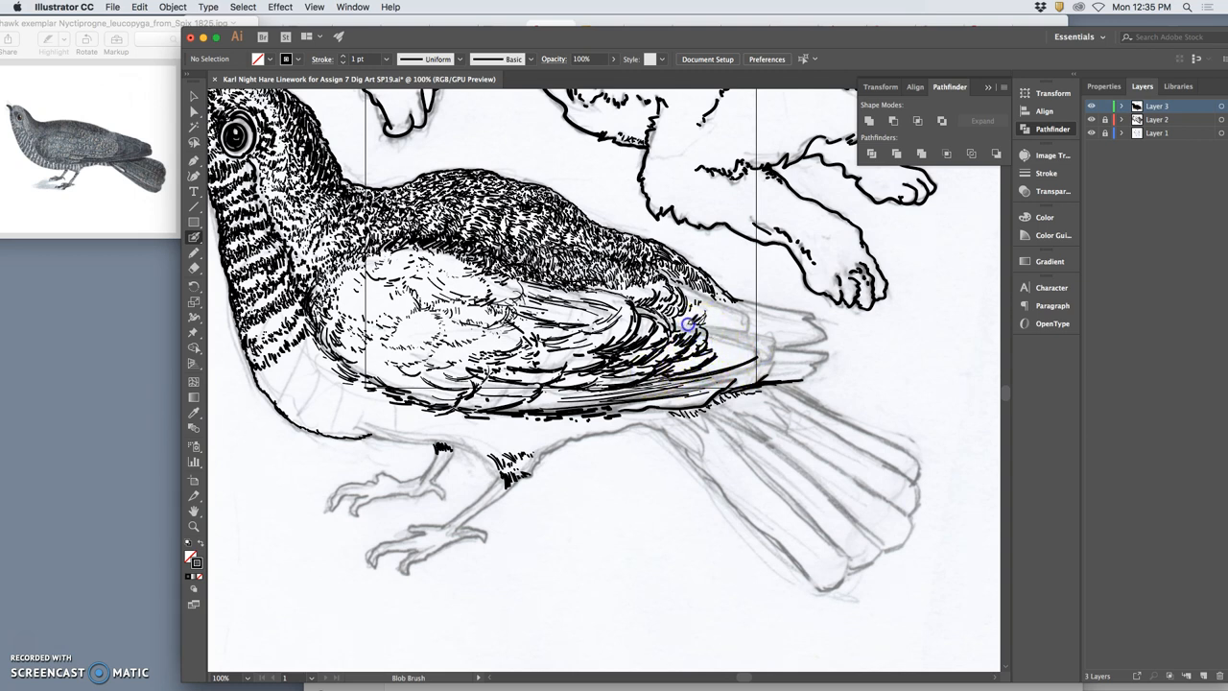
pyautogui.moveTo(700, 314)
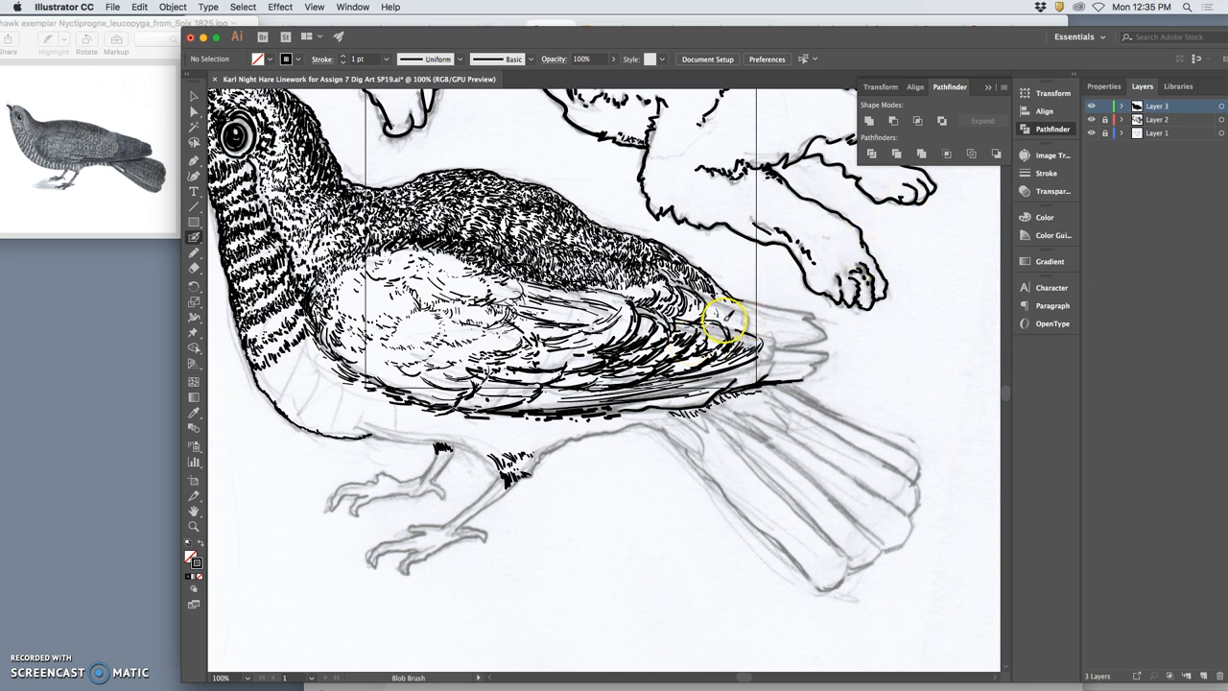
pyautogui.moveTo(720, 312)
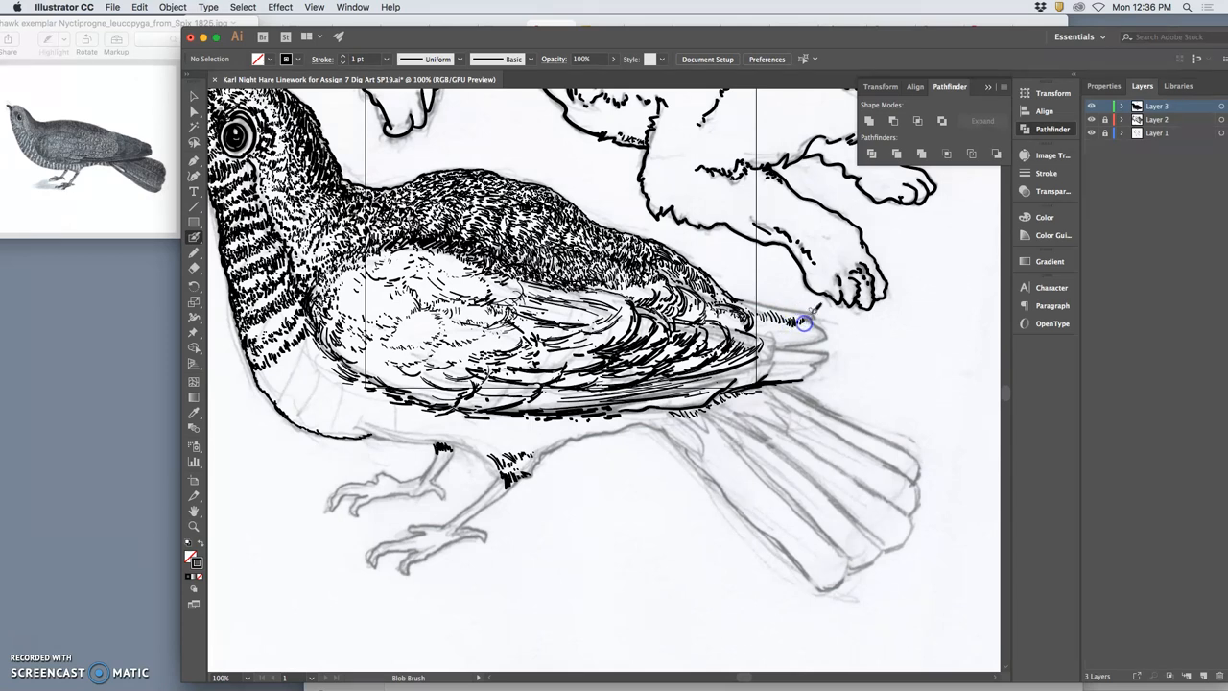
pyautogui.moveTo(809, 318)
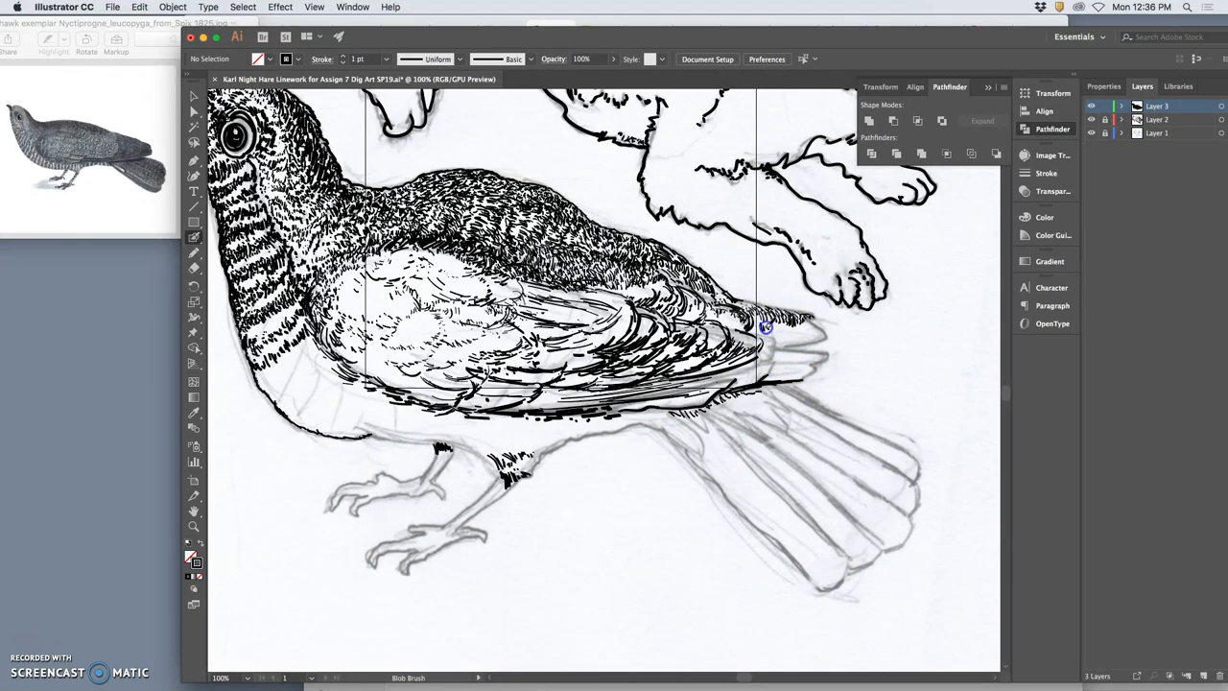
pyautogui.moveTo(779, 331)
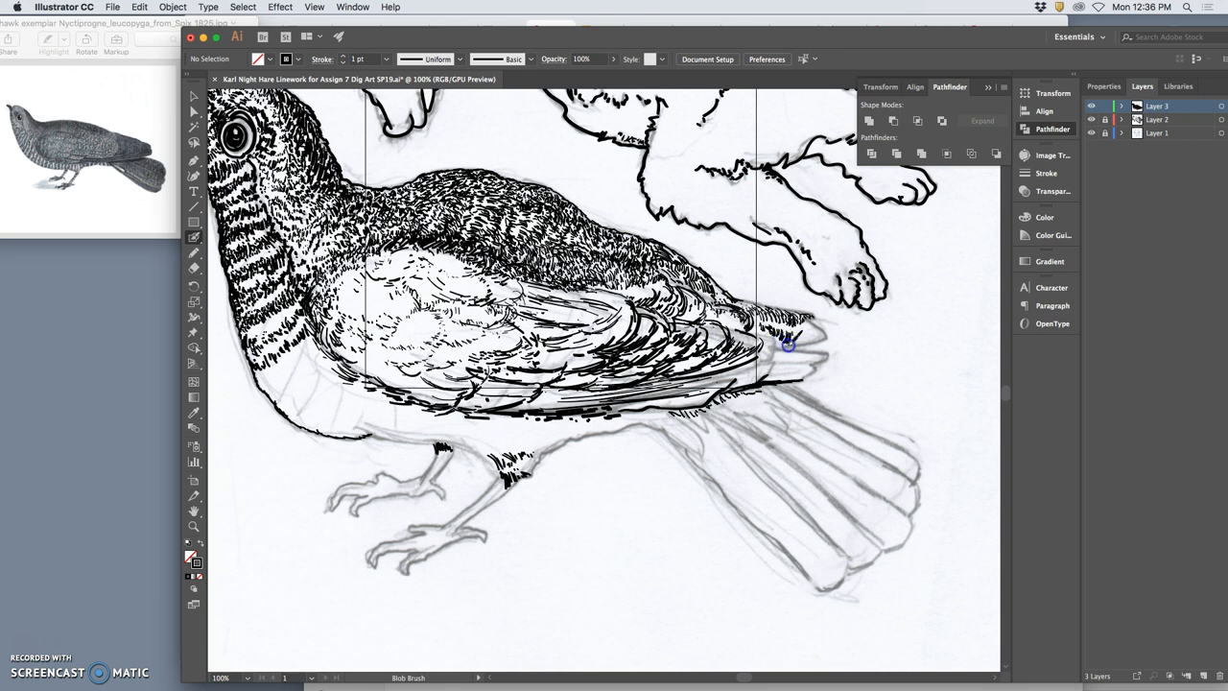
pyautogui.moveTo(801, 343)
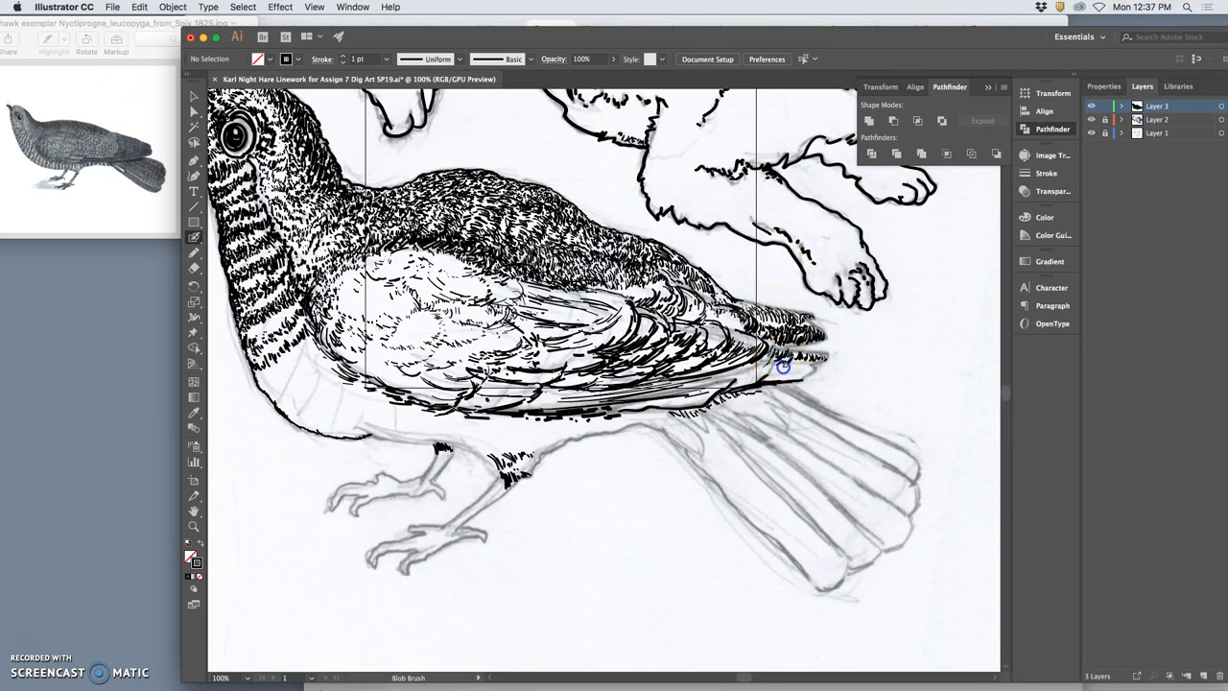
pyautogui.moveTo(806, 366)
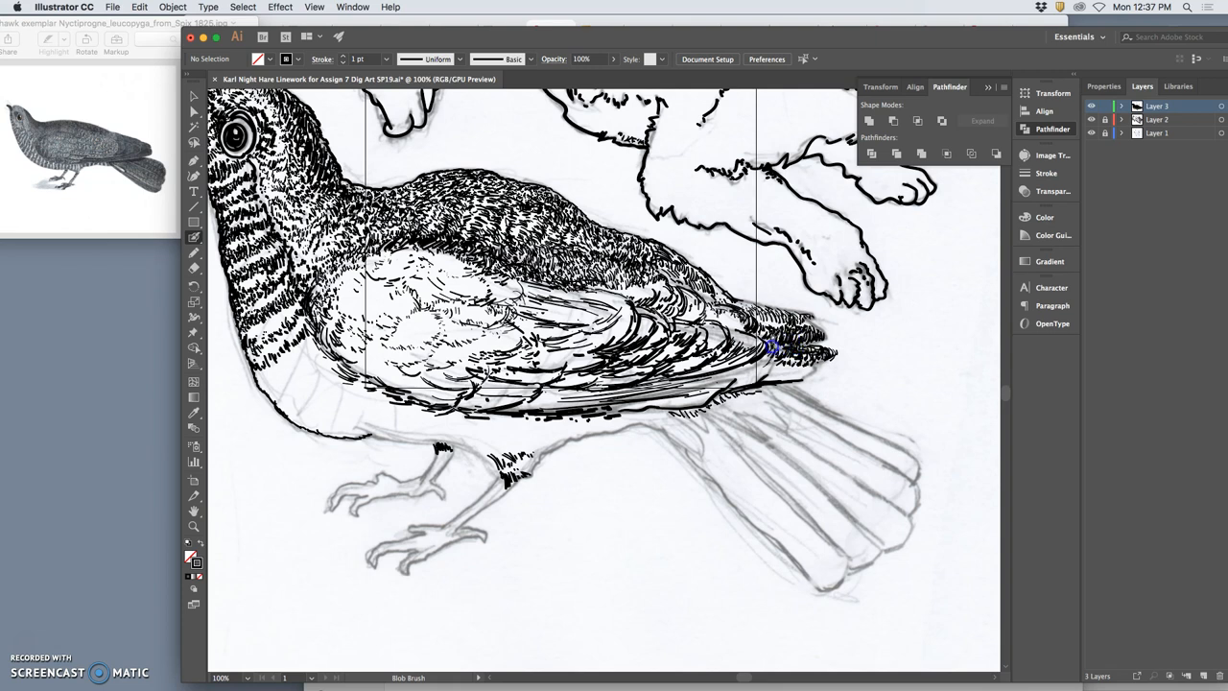
pyautogui.moveTo(772, 407)
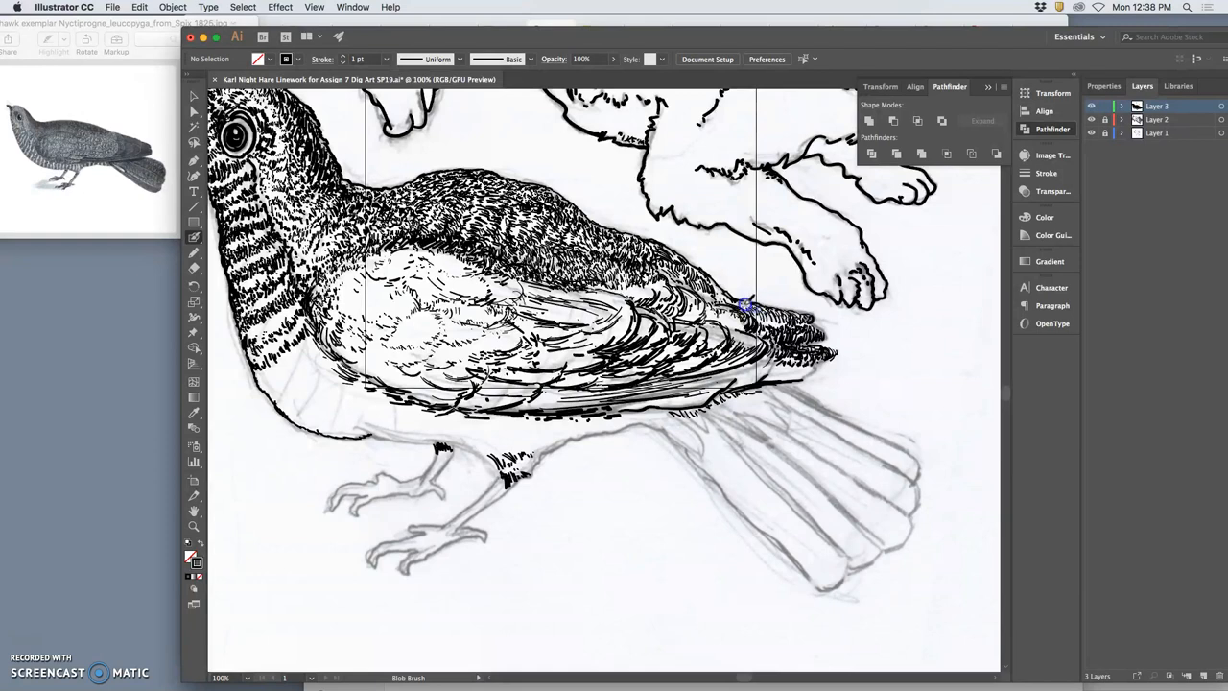
pyautogui.moveTo(780, 312)
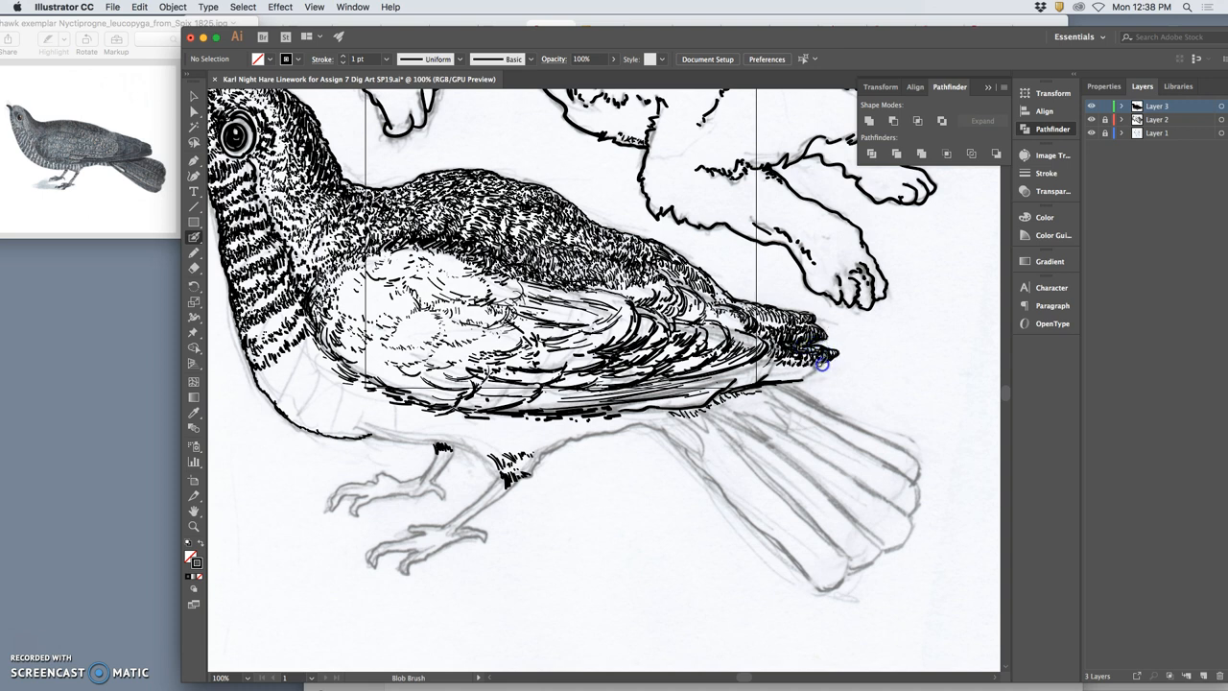
pyautogui.moveTo(772, 312)
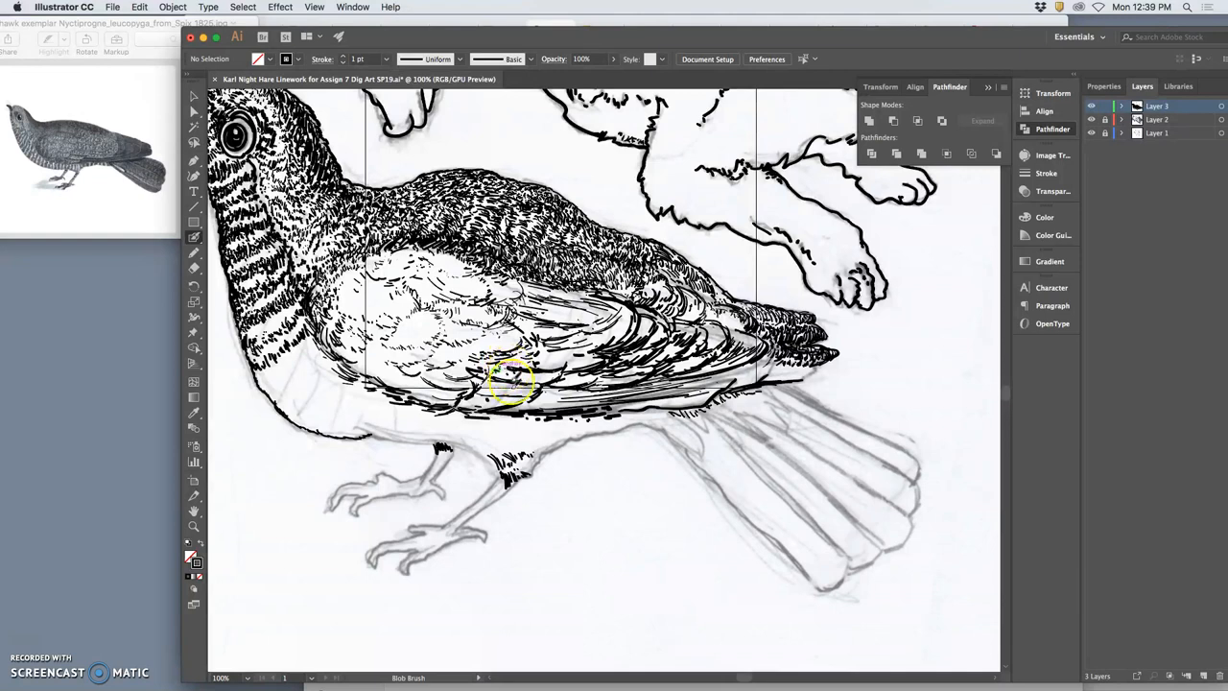
# Step: Save the drawing with Cmd+S before hatching the first tail feather
pyautogui.press('cmd+s')
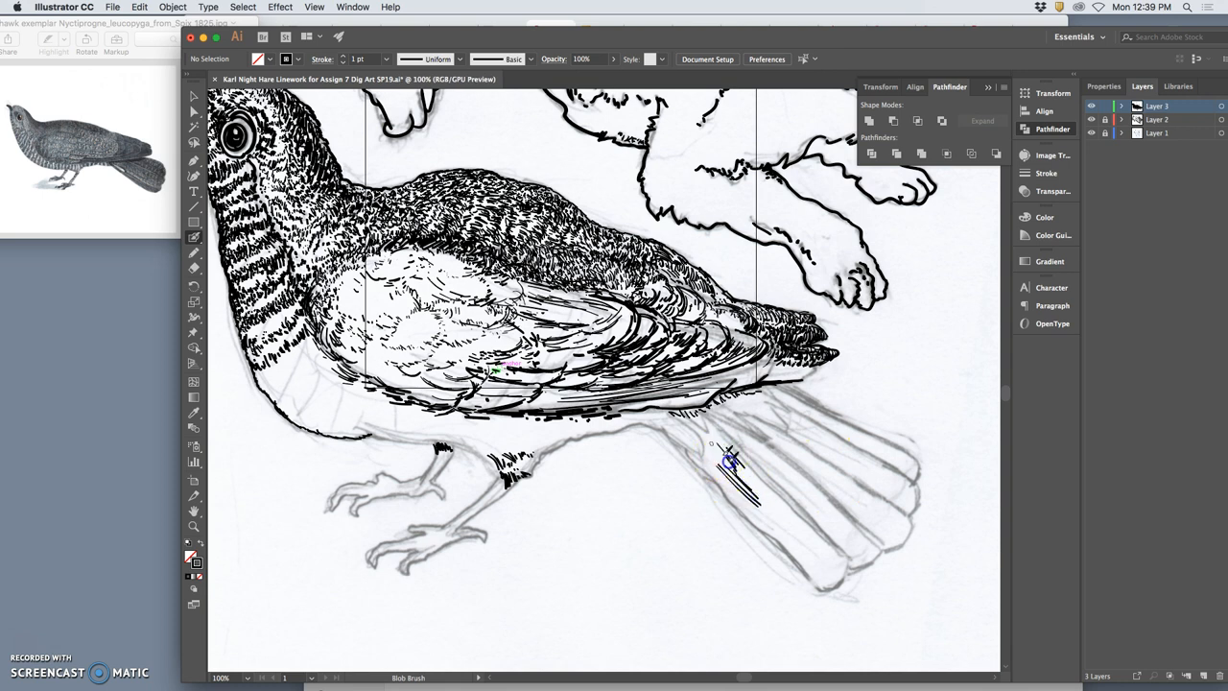
# Step: Densely hatch the innermost tail feather, then reduce the Blob Brush size from 7 pt to 4 pt
pyautogui.moveTo(715, 446); pyautogui.dragTo(763, 508)
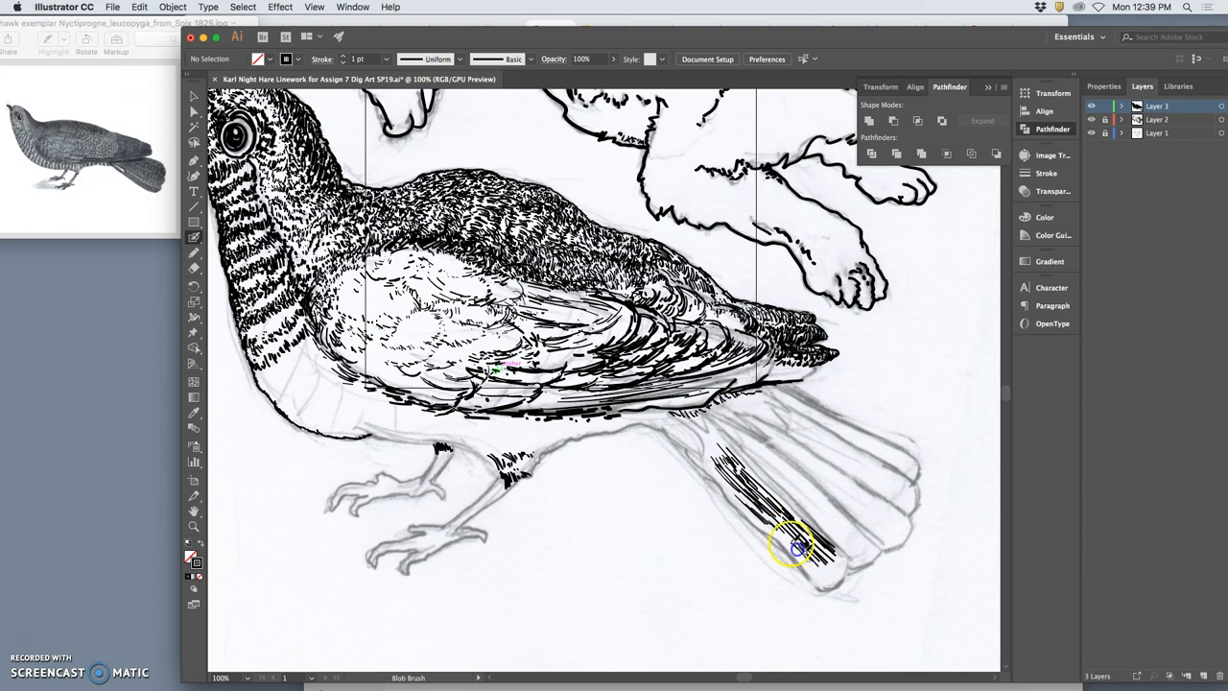
pyautogui.moveTo(809, 564)
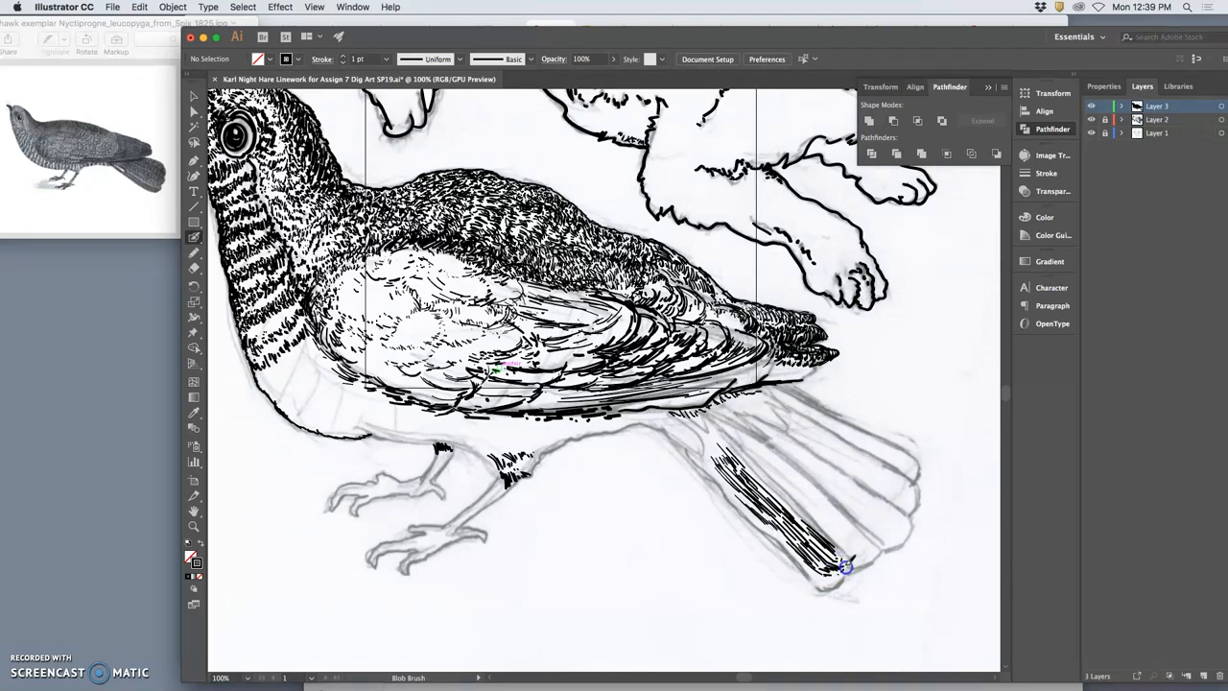
pyautogui.moveTo(705, 437)
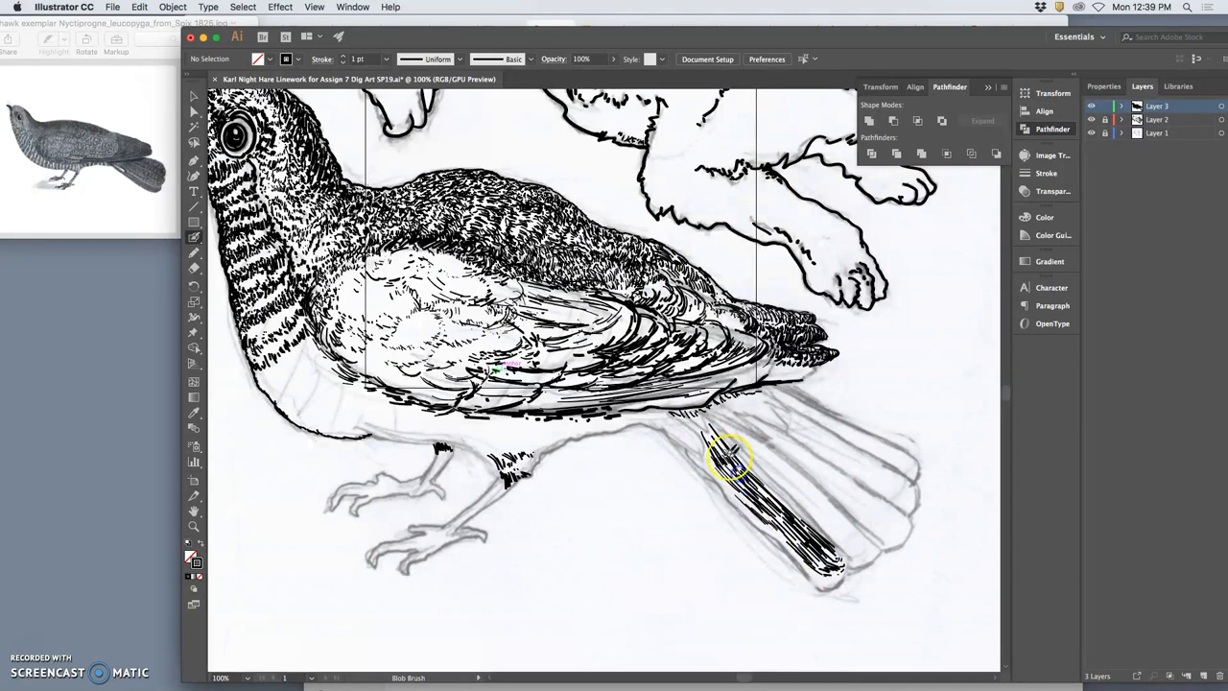
pyautogui.moveTo(686, 413)
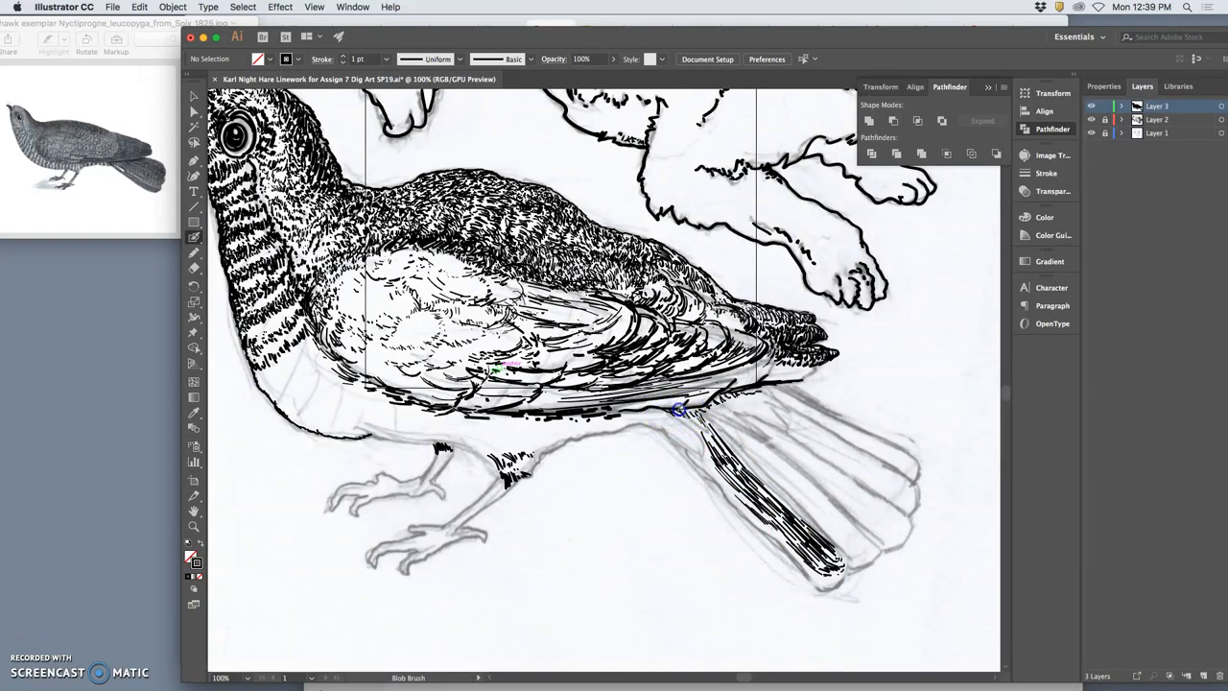
pyautogui.moveTo(86, 185)
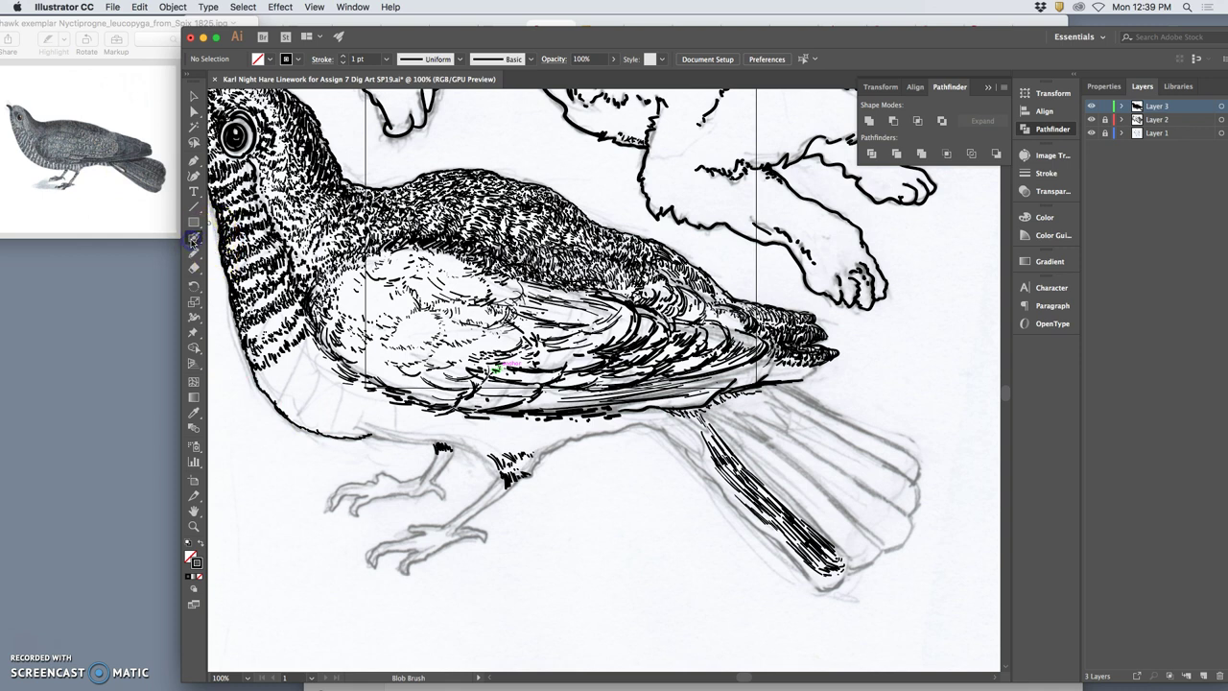
pyautogui.doubleClick(193, 239)
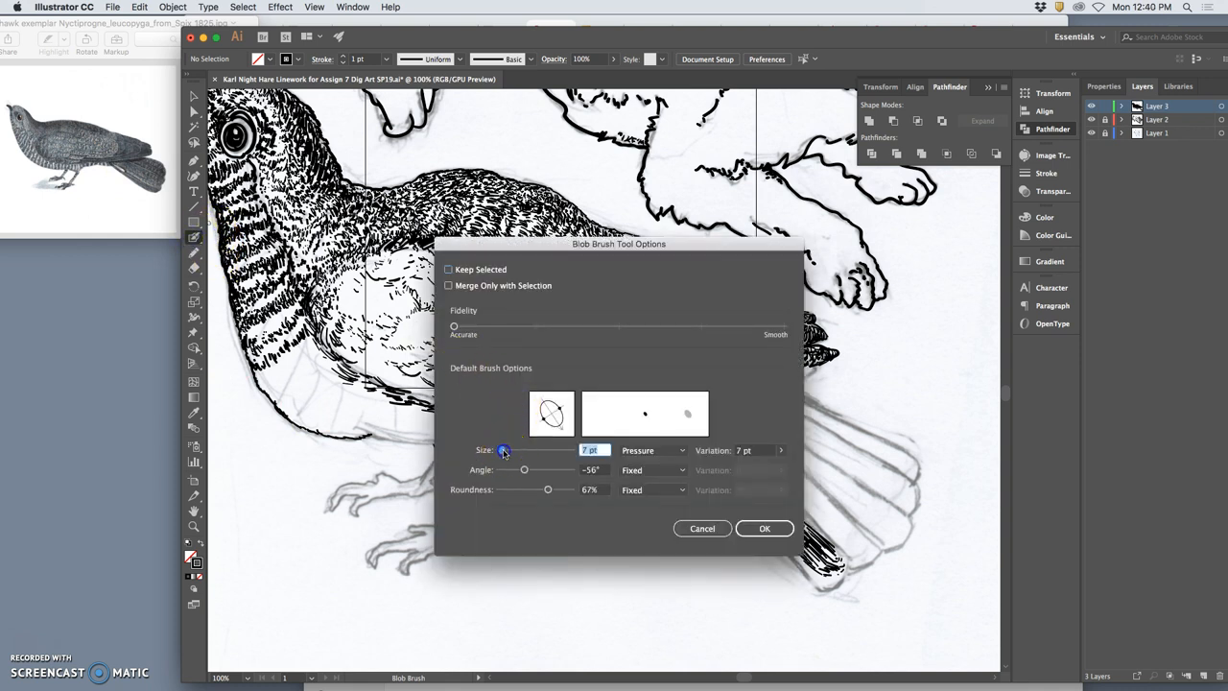
pyautogui.moveTo(503, 450); pyautogui.dragTo(500, 450)
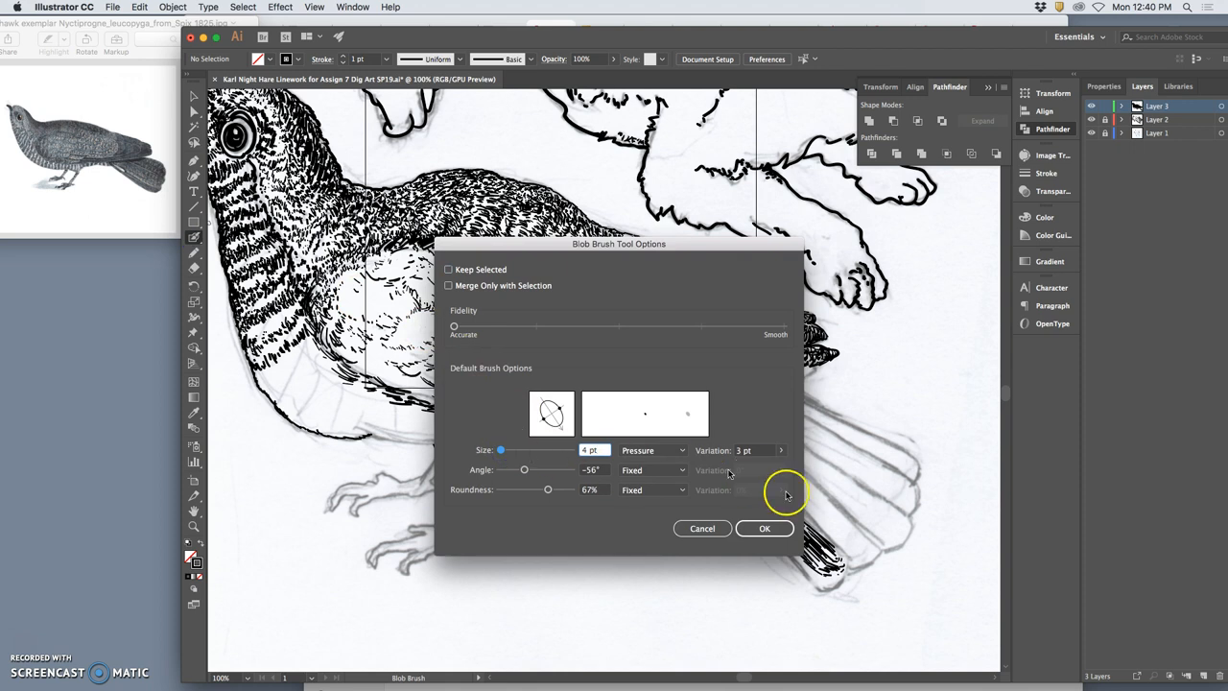
pyautogui.click(765, 528)
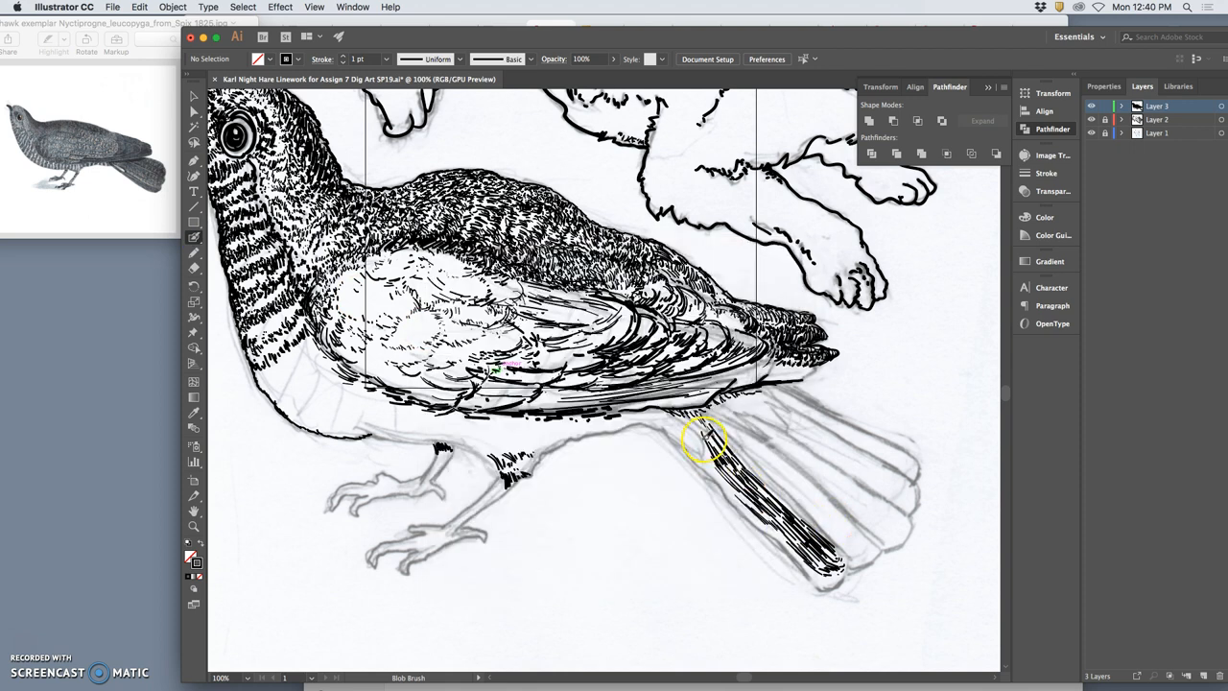
pyautogui.moveTo(700, 422)
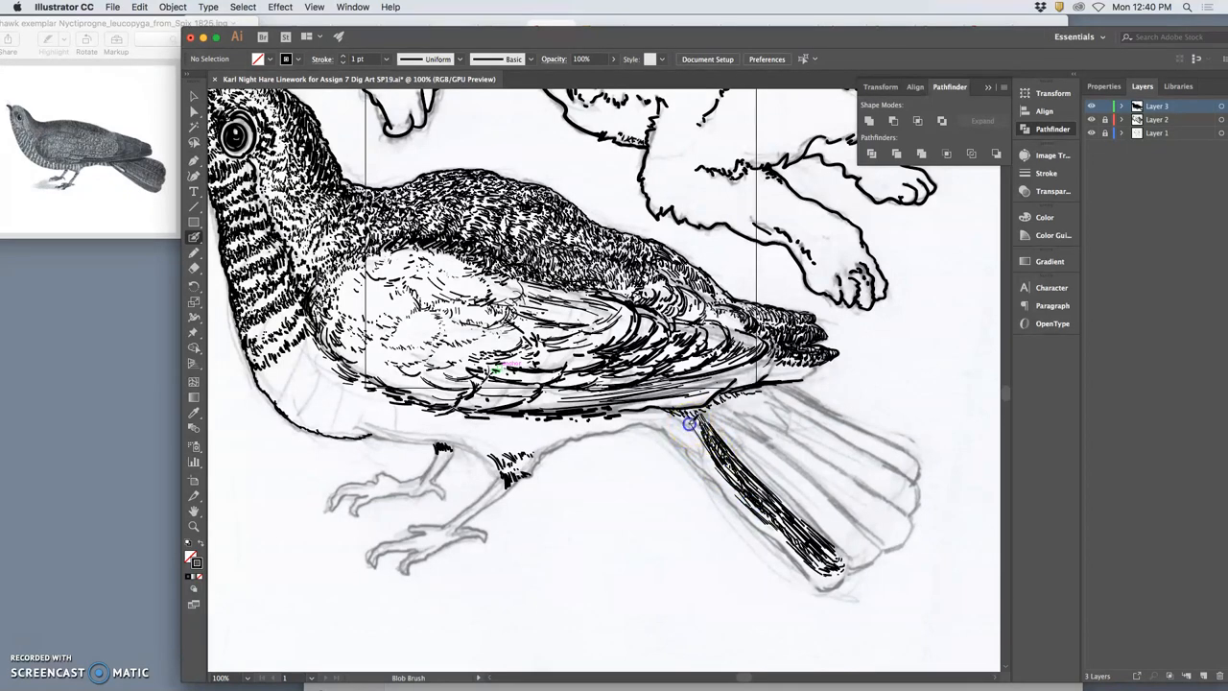
pyautogui.moveTo(705, 451)
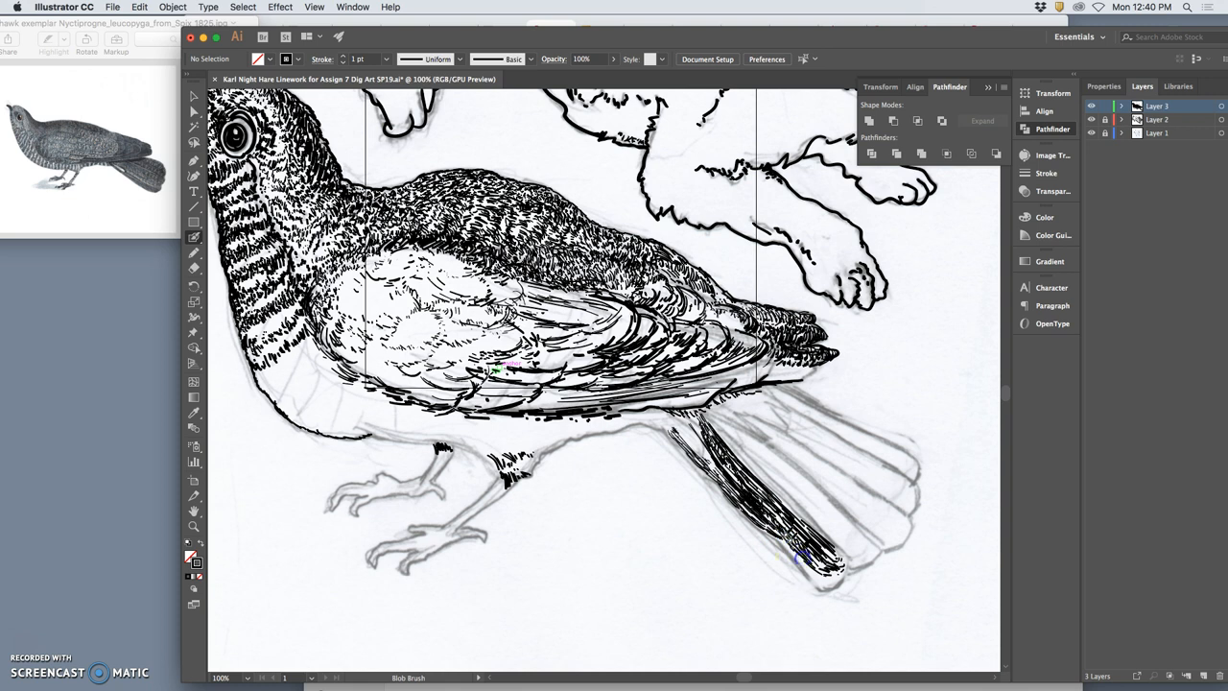
pyautogui.moveTo(720, 530)
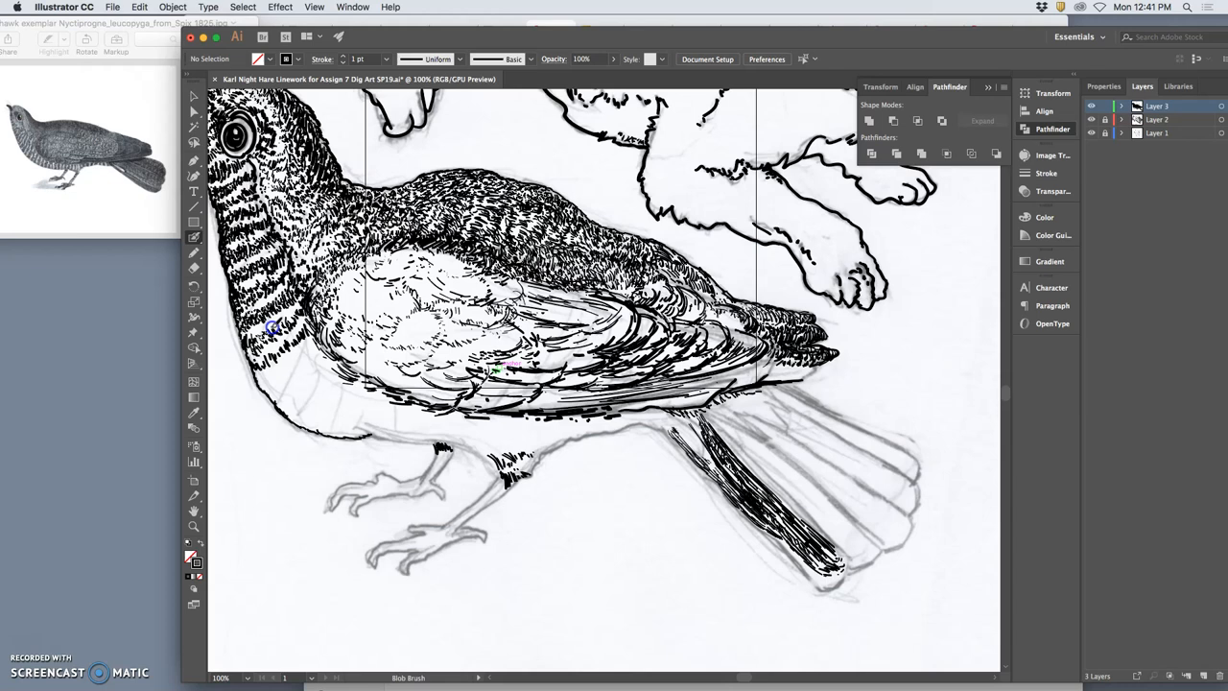
pyautogui.moveTo(662, 413)
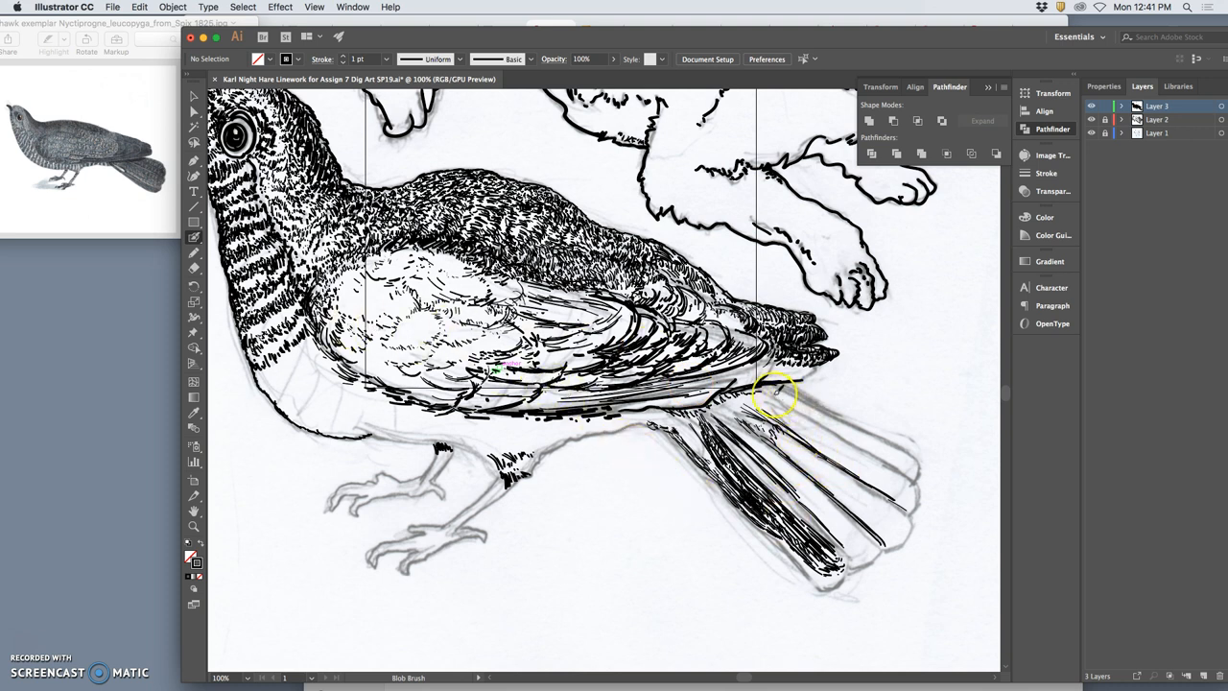
pyautogui.moveTo(191, 511)
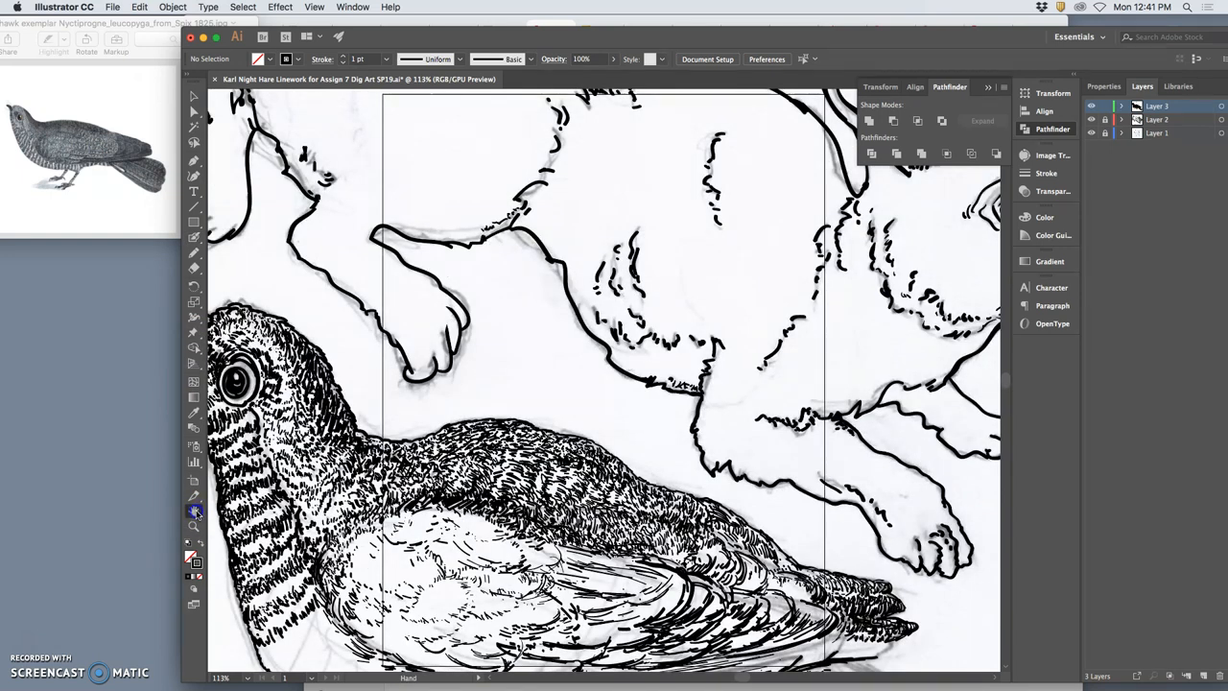
pyautogui.moveTo(194, 511)
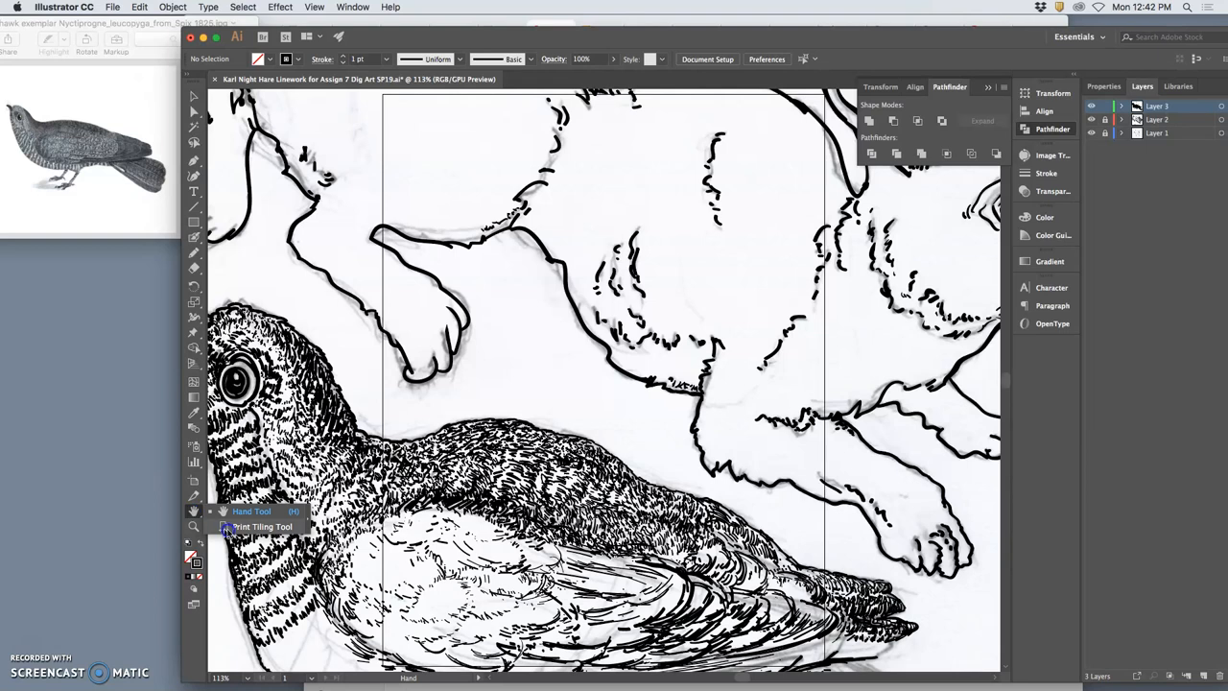
# Step: Try the Print Tiling and other tools, then select the Artboard tool
pyautogui.click(264, 525)
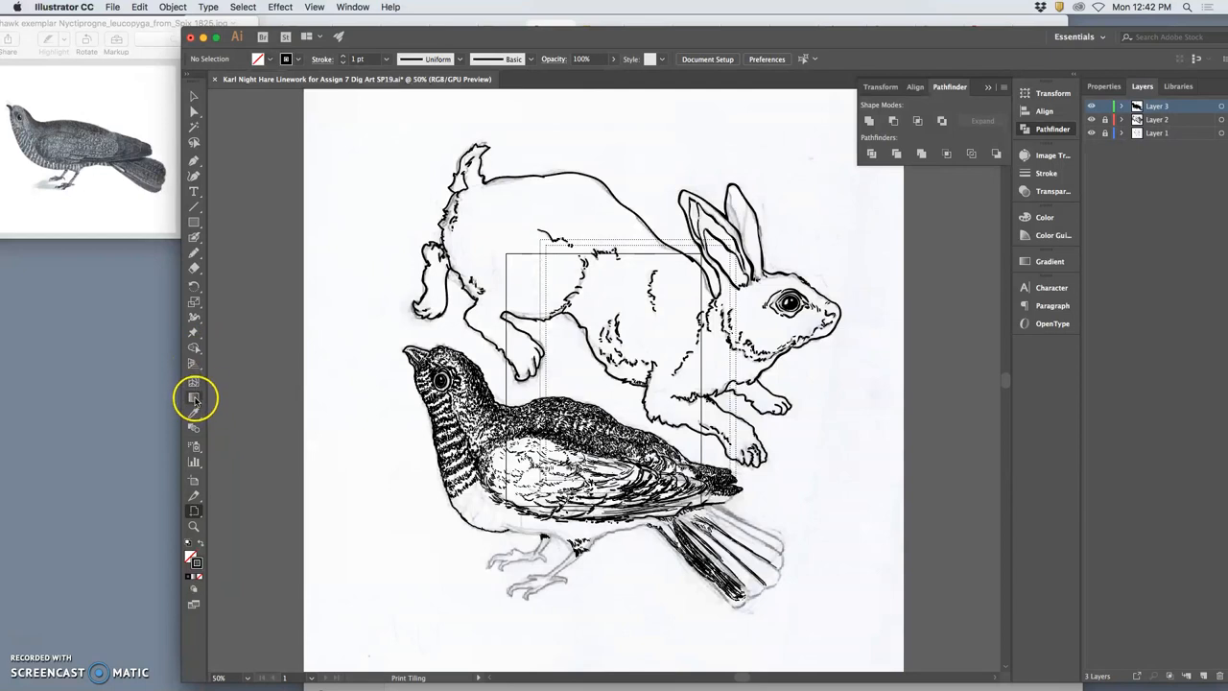
pyautogui.moveTo(194, 430)
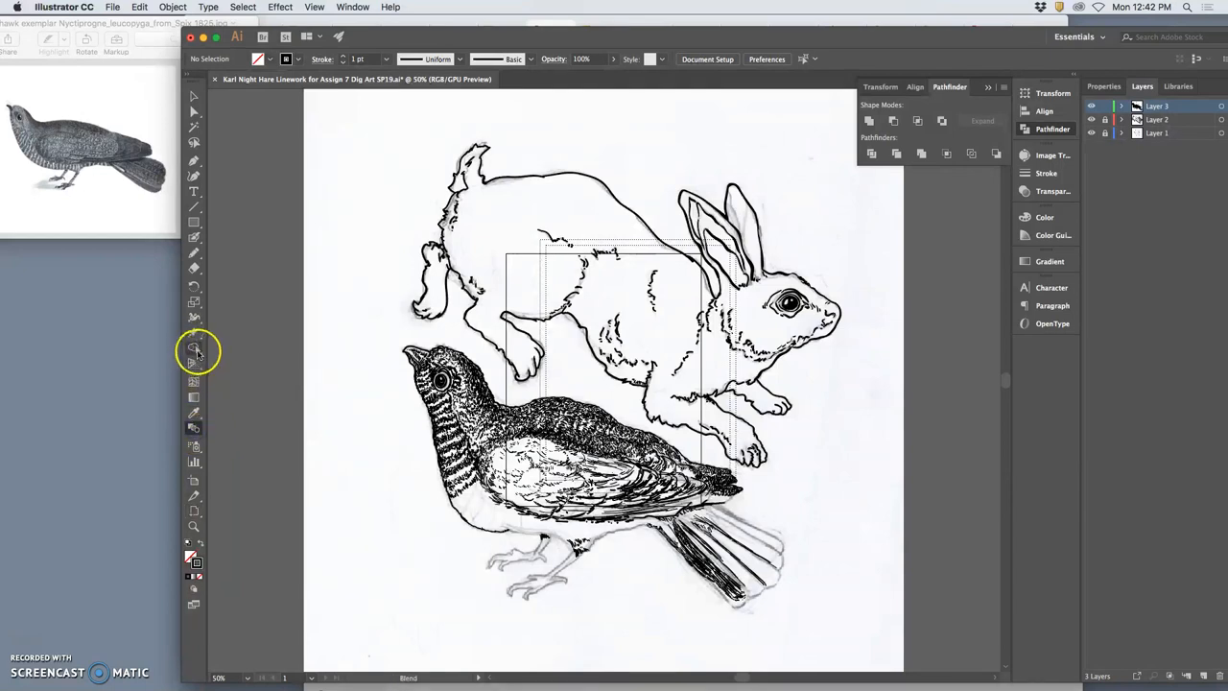
pyautogui.click(194, 349)
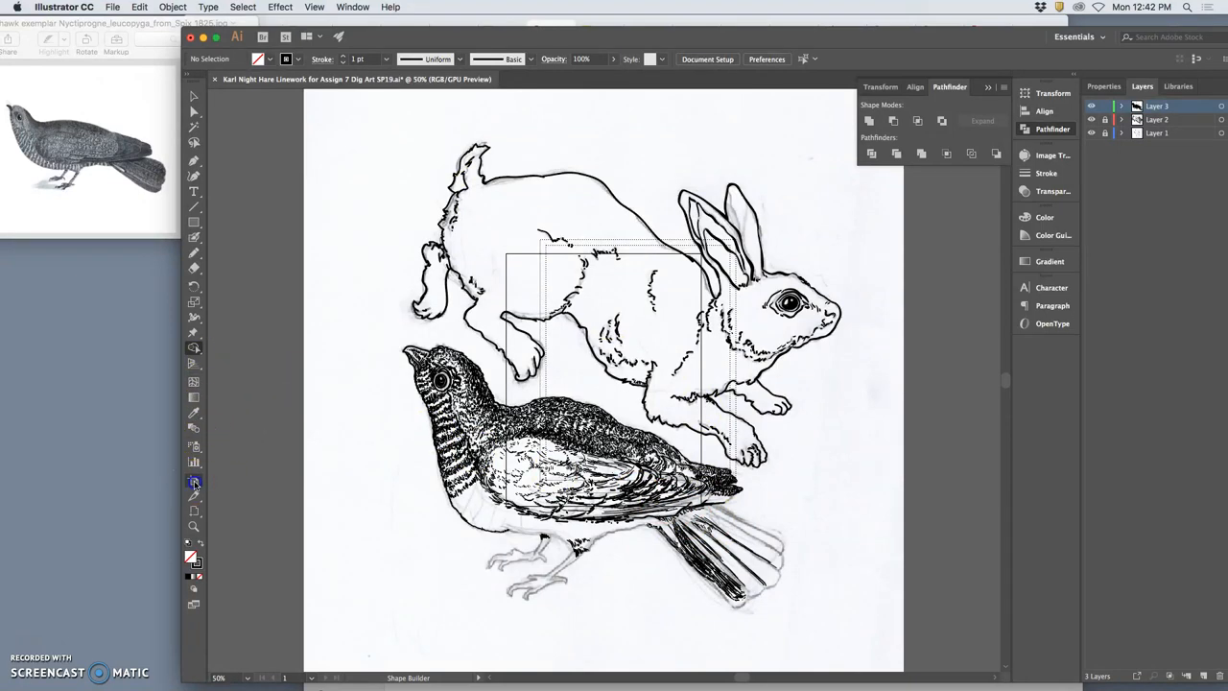
pyautogui.click(193, 481)
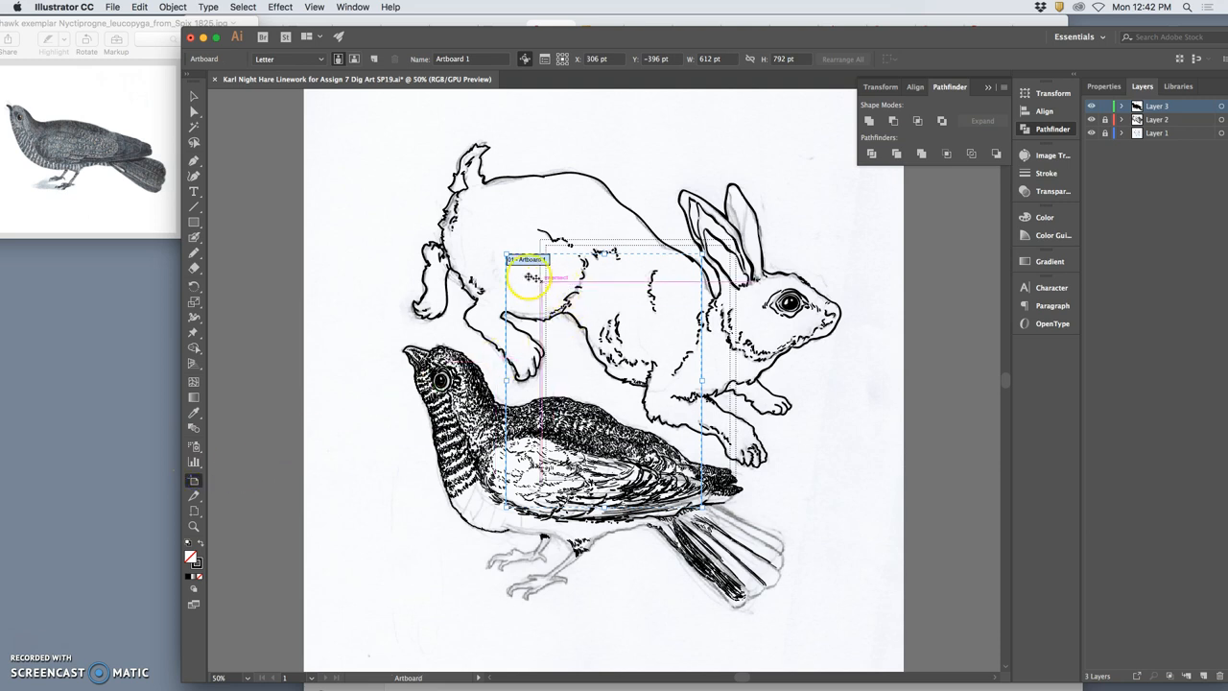
# Step: Drag a larger artboard around the bird and hare, then dismiss the multiple-artboard tip
pyautogui.moveTo(532, 278); pyautogui.dragTo(361, 120)
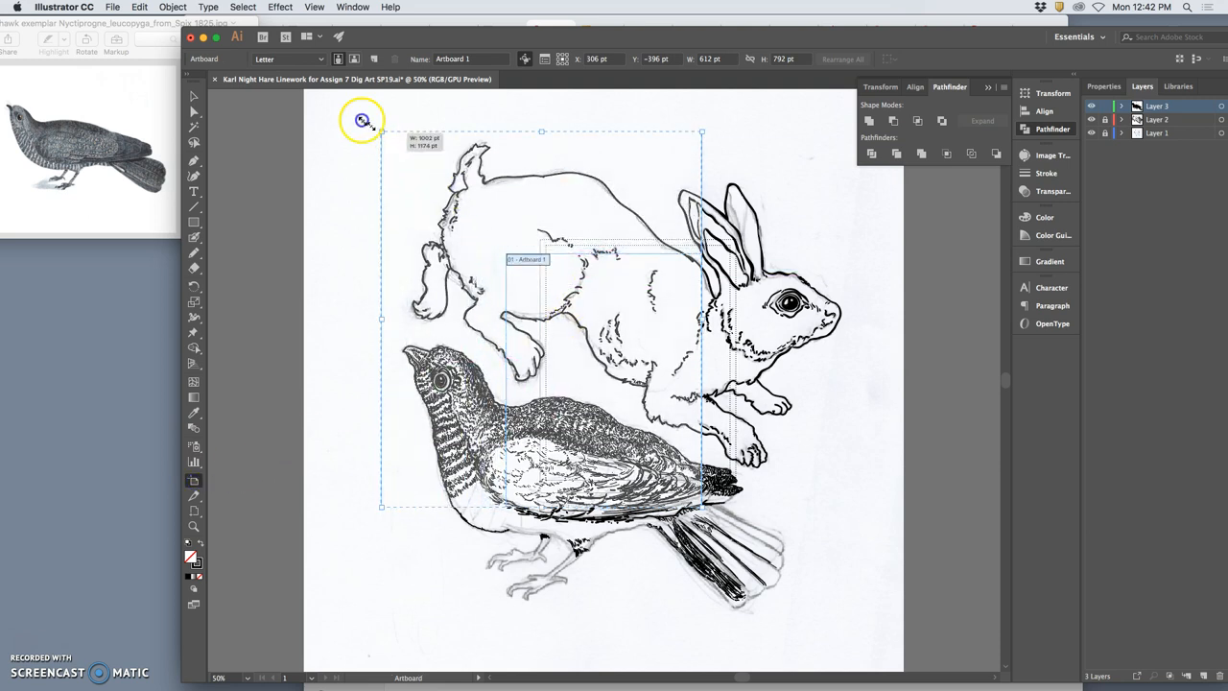
pyautogui.moveTo(381, 131); pyautogui.dragTo(303, 215)
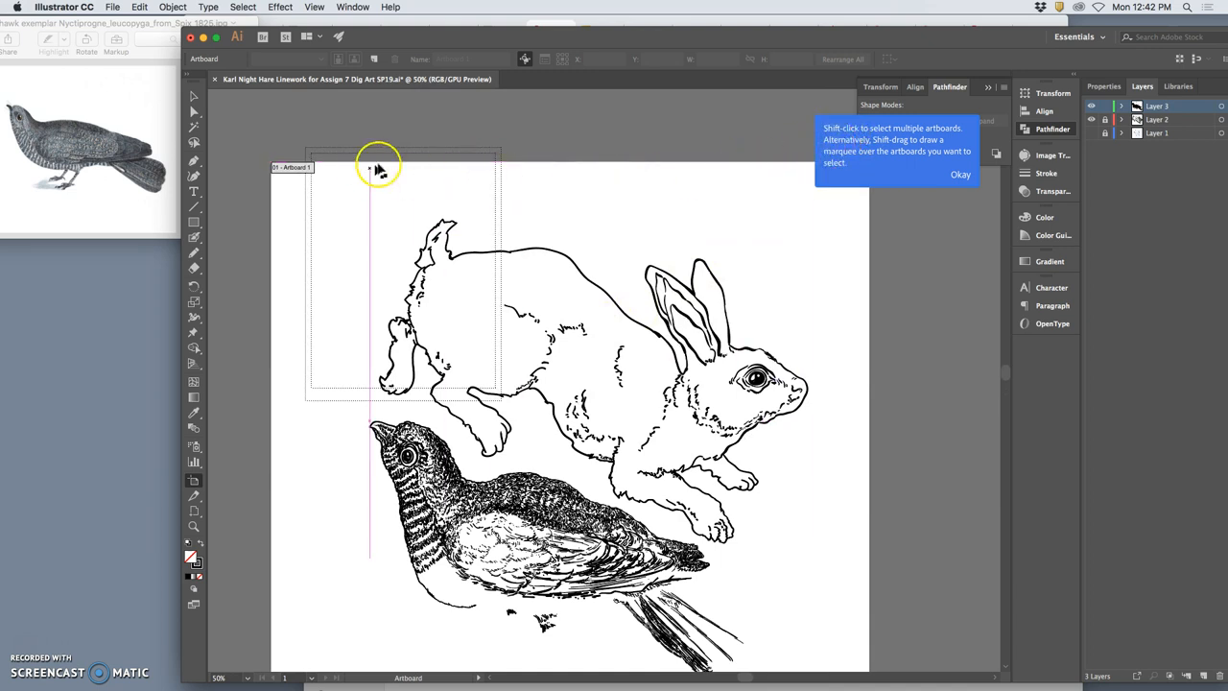
pyautogui.click(345, 178)
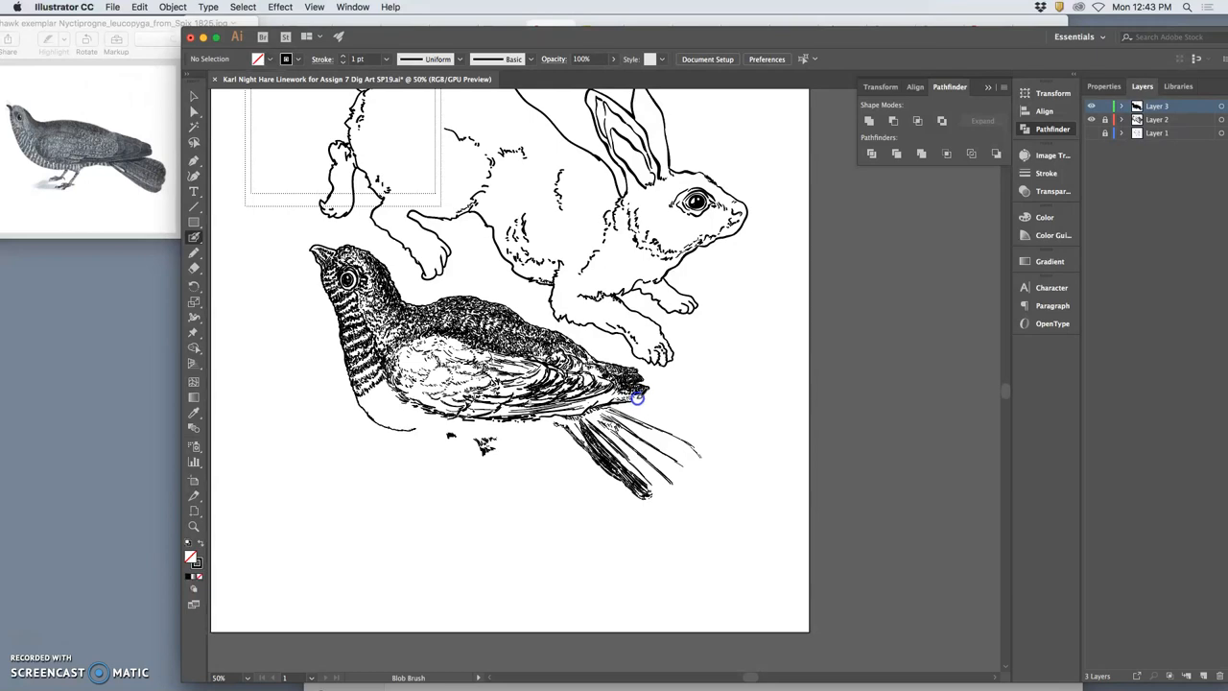
pyautogui.moveTo(645, 395)
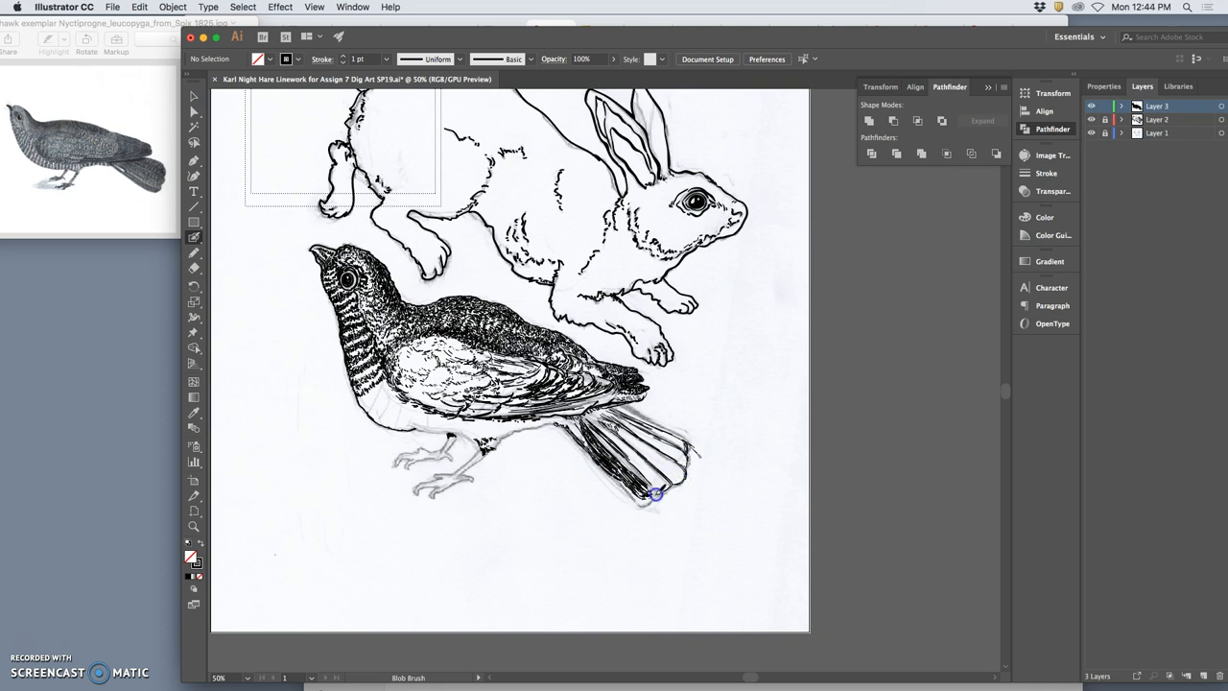
pyautogui.moveTo(643, 502)
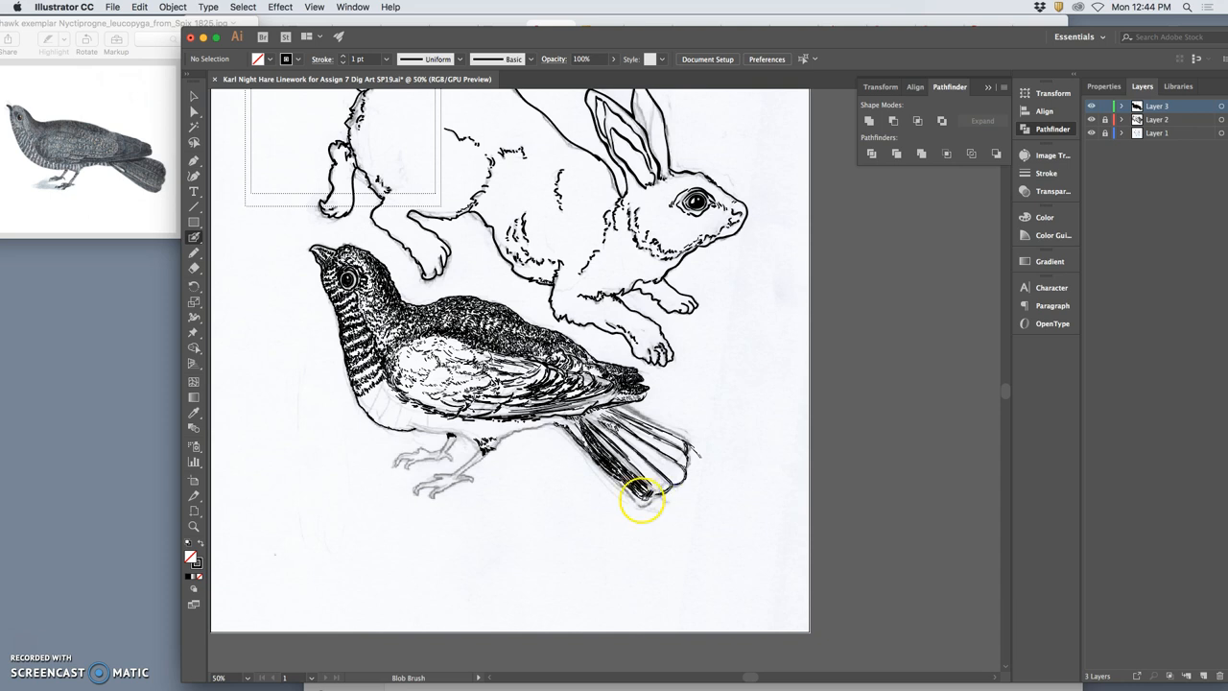
pyautogui.moveTo(633, 494)
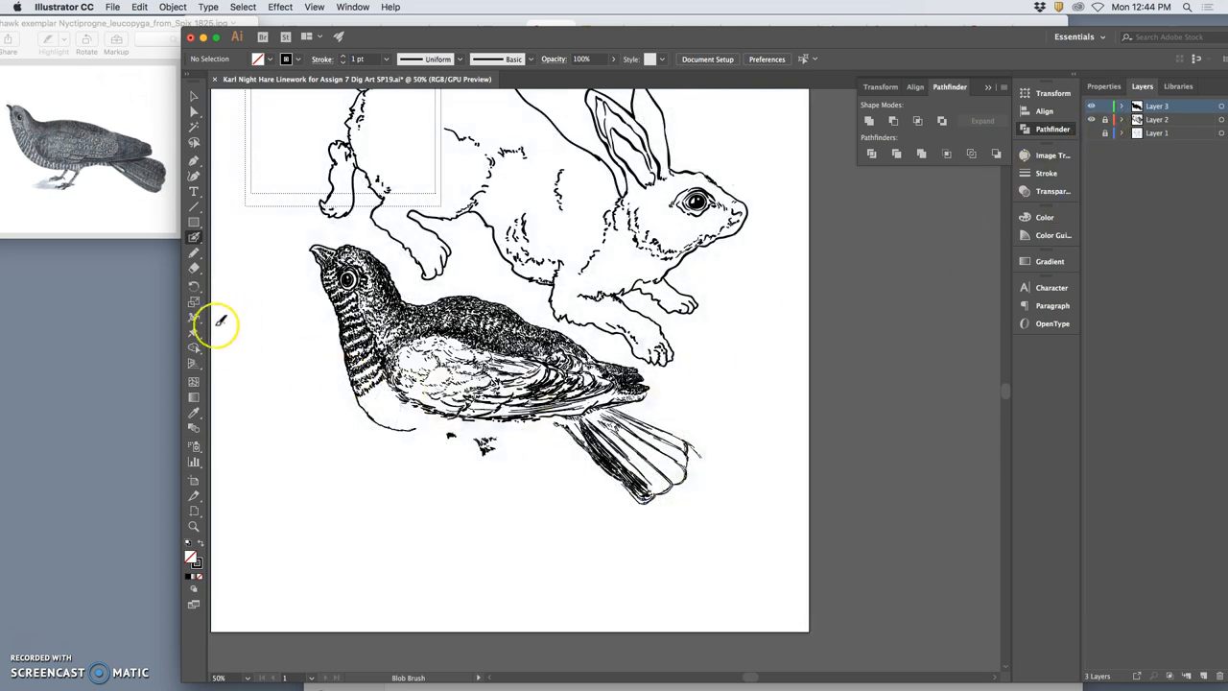
# Step: Switch to the eraser to remove strokes from the fanned tail linework
pyautogui.click(193, 267)
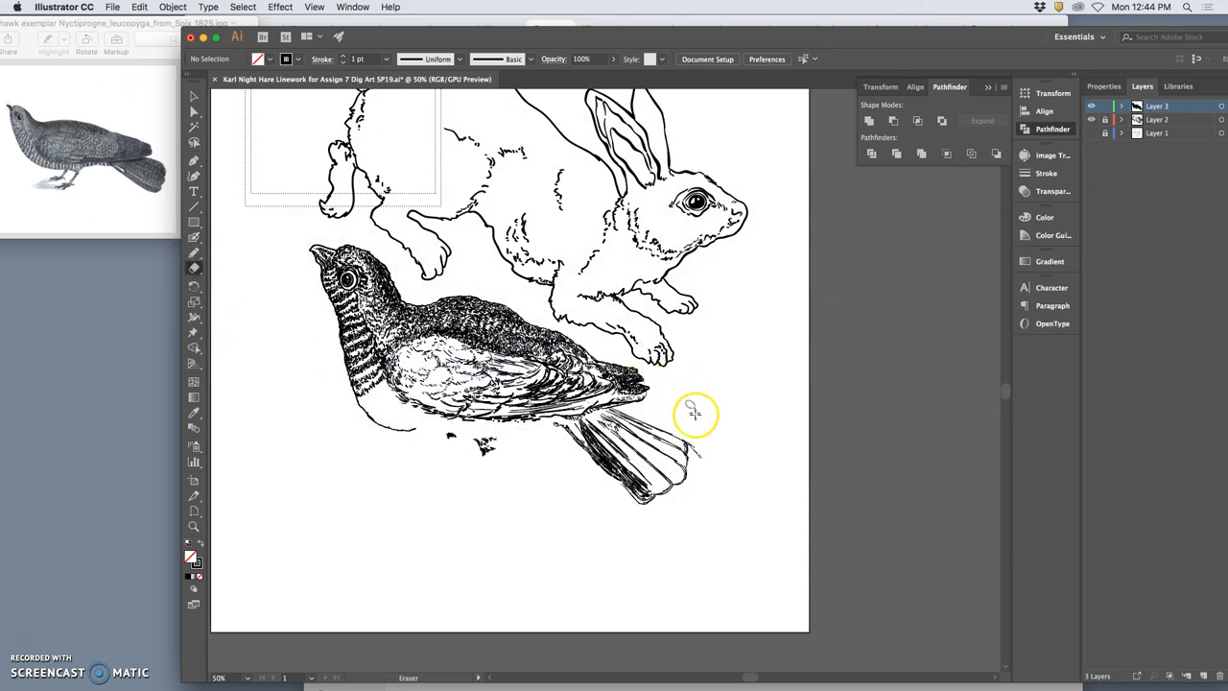
pyautogui.moveTo(695, 451)
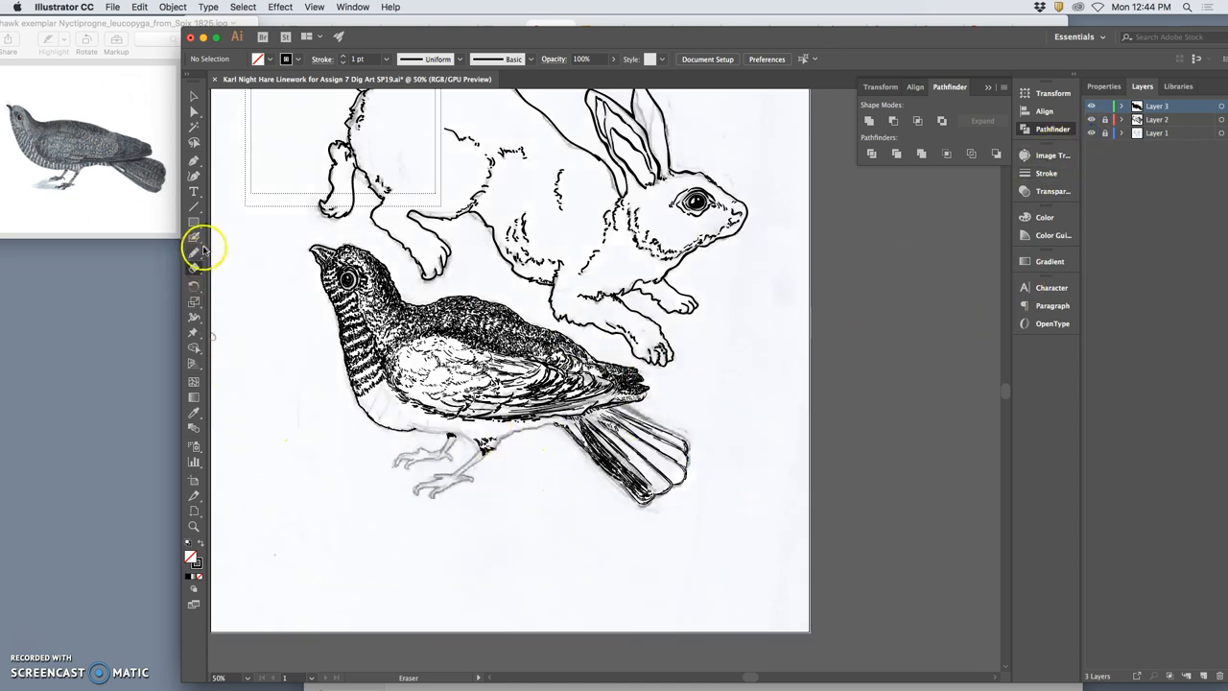
pyautogui.click(194, 235)
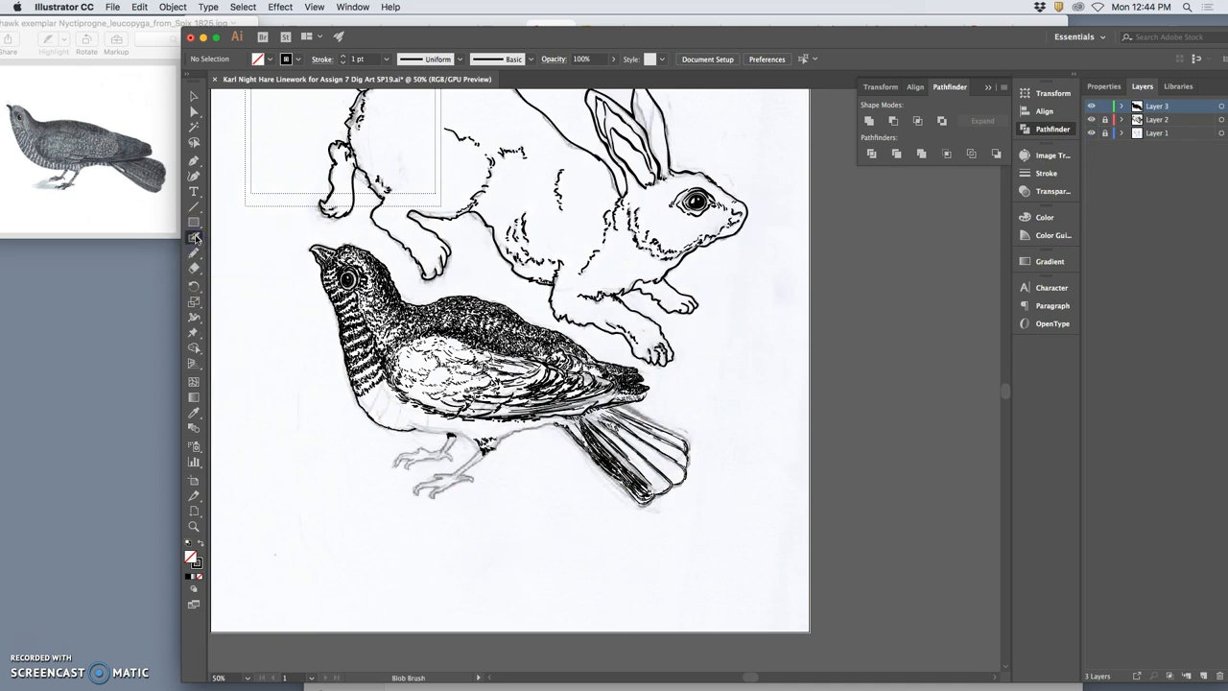
pyautogui.doubleClick(193, 237)
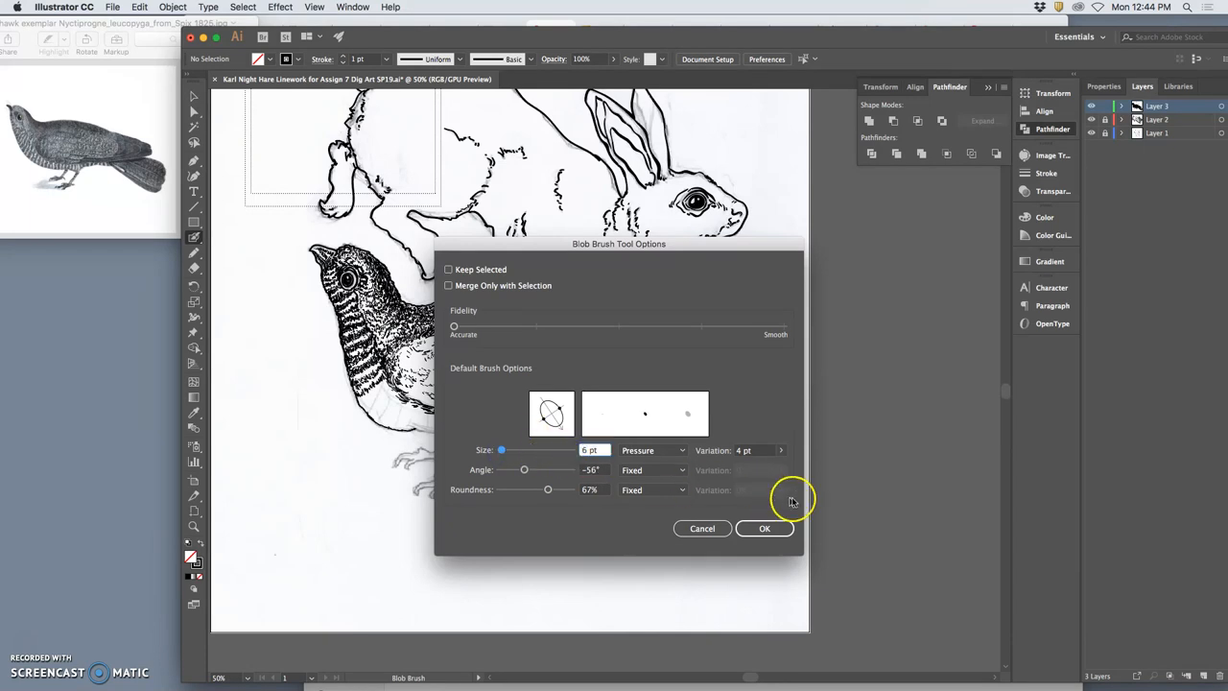
# Step: Confirm the Blob Brush at 6 pt with pressure, −56° angle and 67% roundness
pyautogui.click(764, 528)
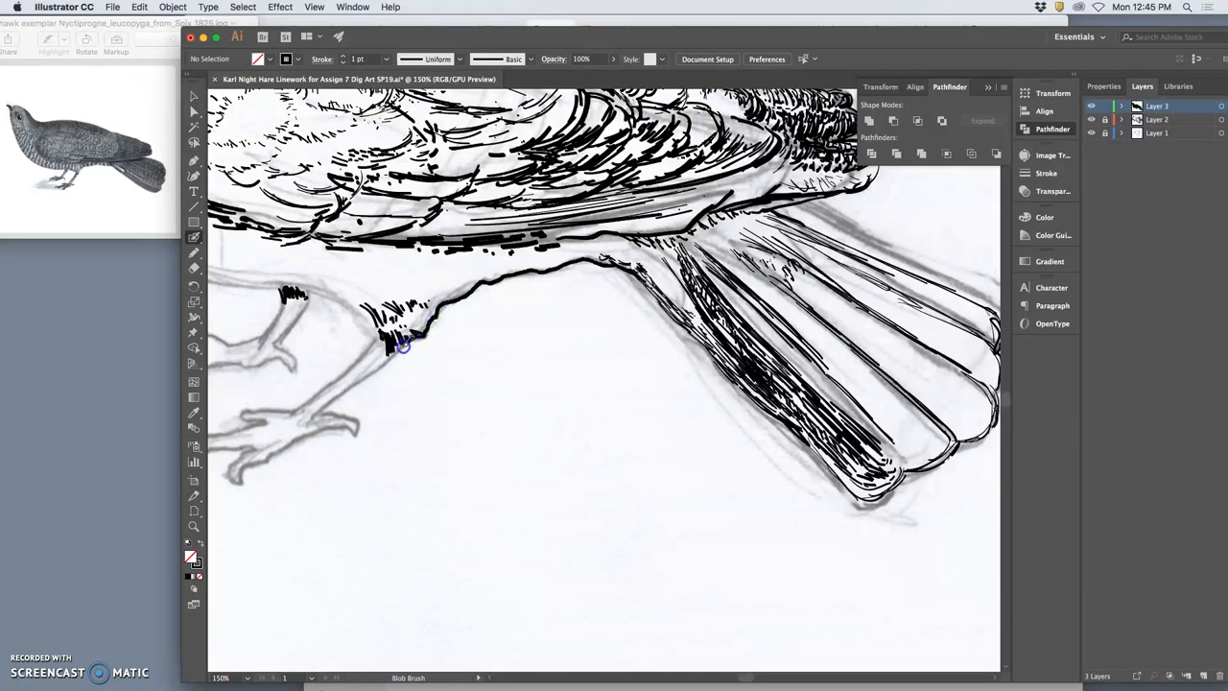
# Step: Trace the bold contour from the belly down the leg's front edge toward the foot
pyautogui.moveTo(403, 345); pyautogui.dragTo(334, 397)
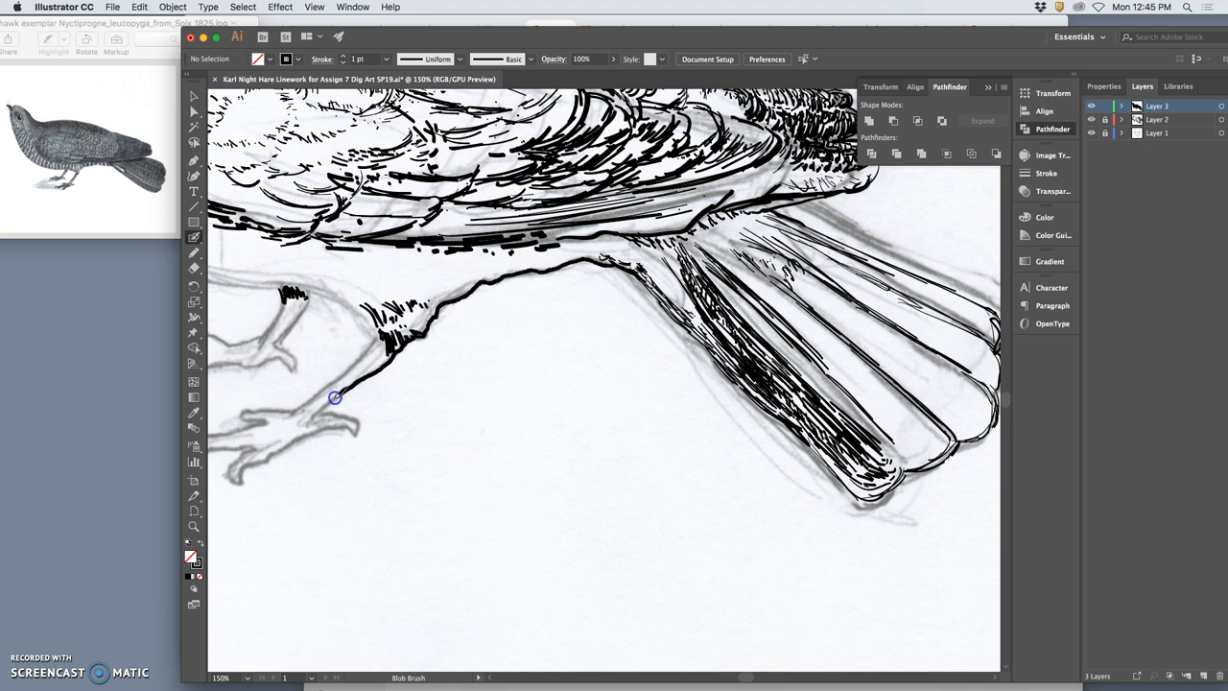